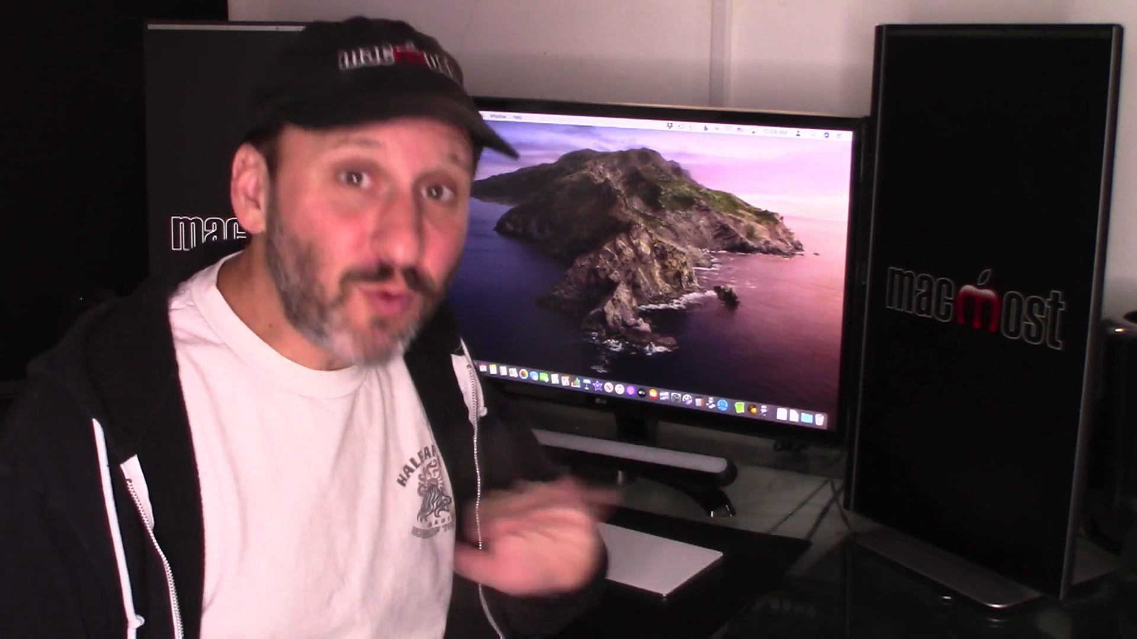
- Open the General pane in System Preferences to show the Light, Dark and Auto appearances
left_click(19, 10)
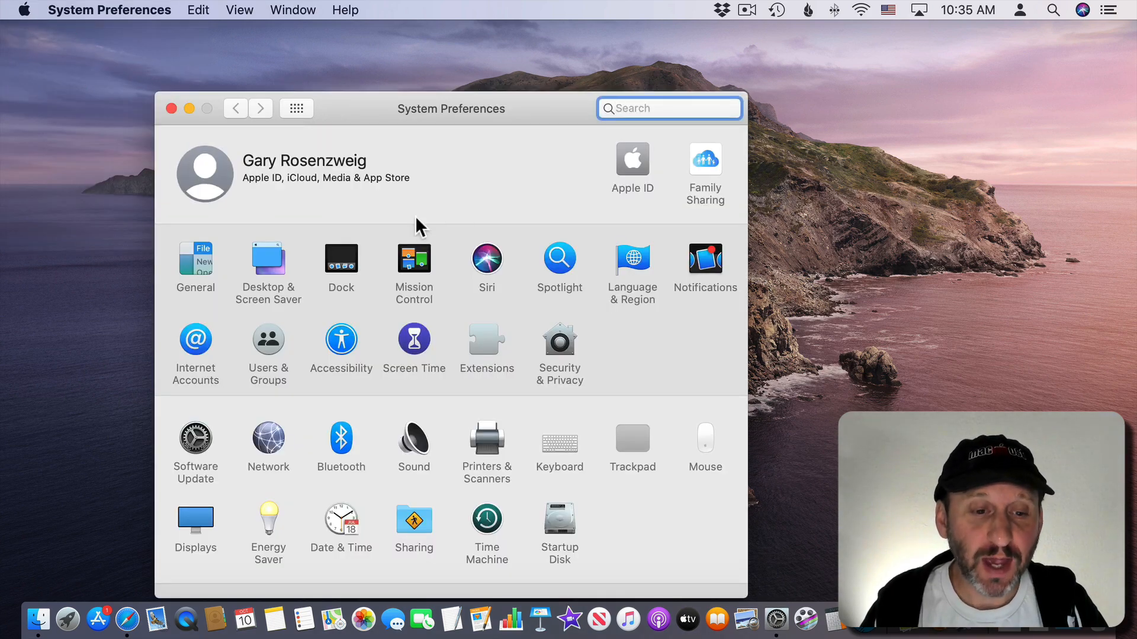
left_click(195, 259)
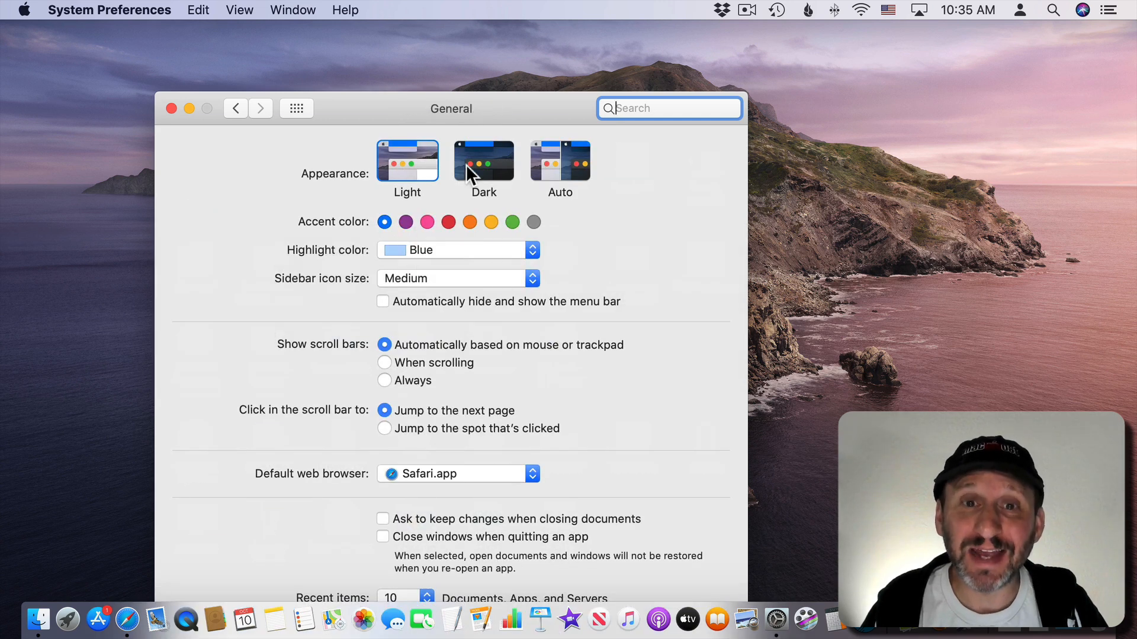
mouse_move(572, 167)
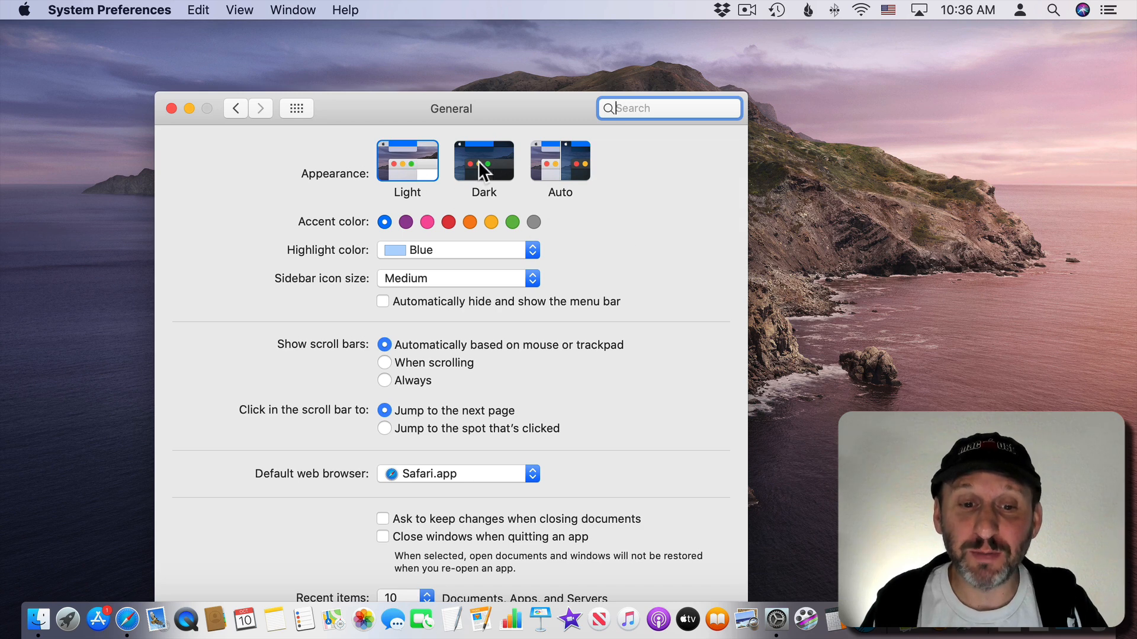
mouse_move(235, 160)
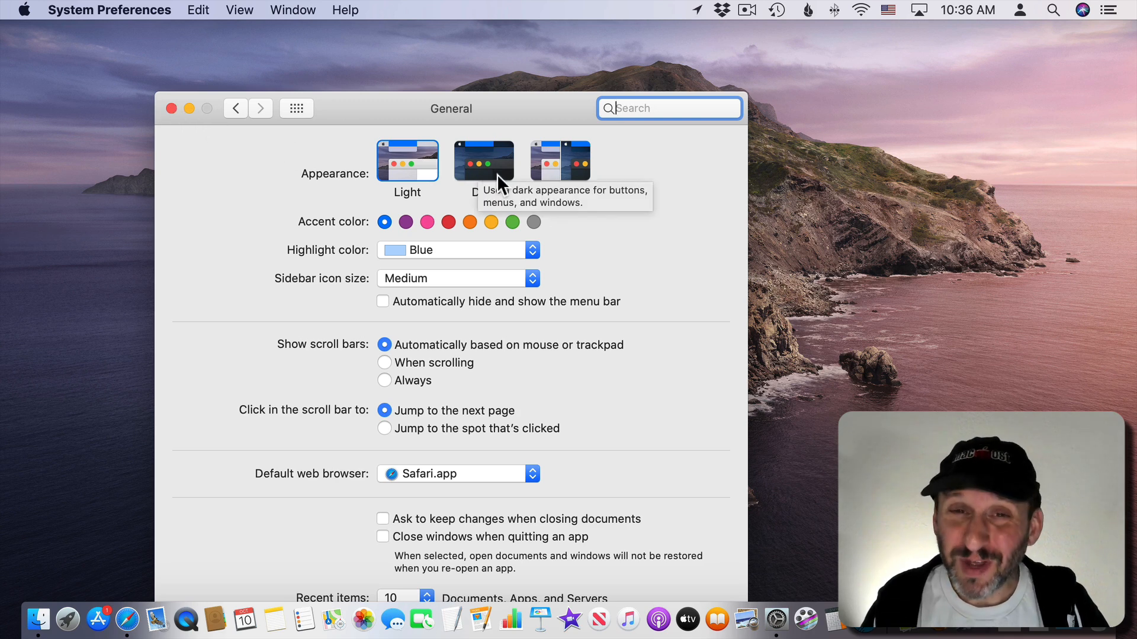
mouse_move(588, 244)
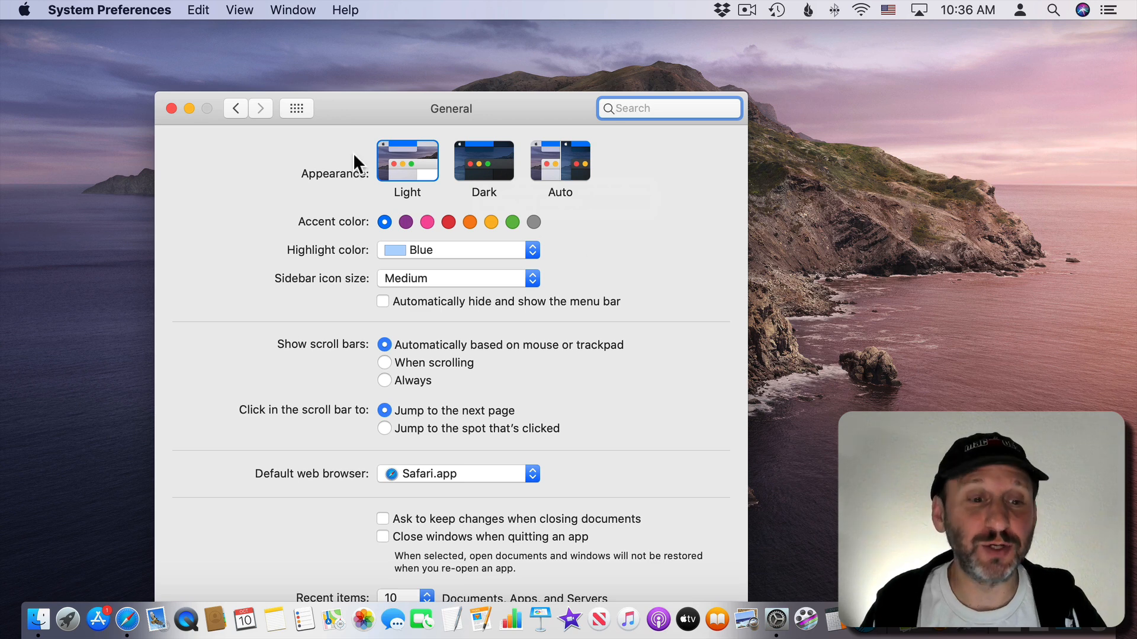
mouse_move(264, 143)
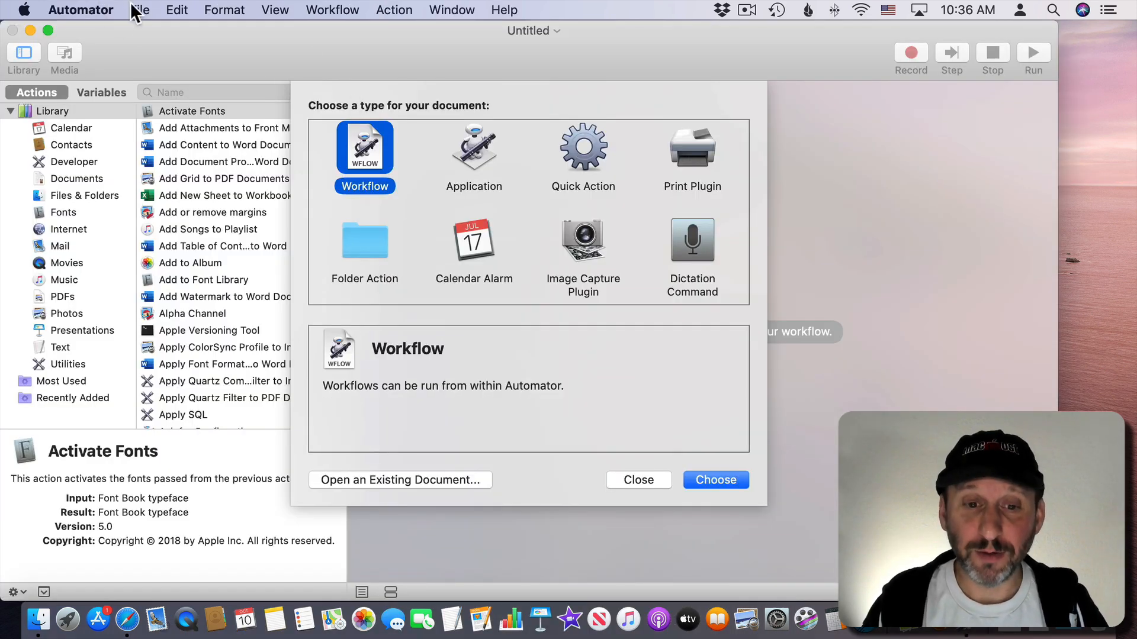
- Create a Quick Action document that receives no input in any application
left_click(583, 153)
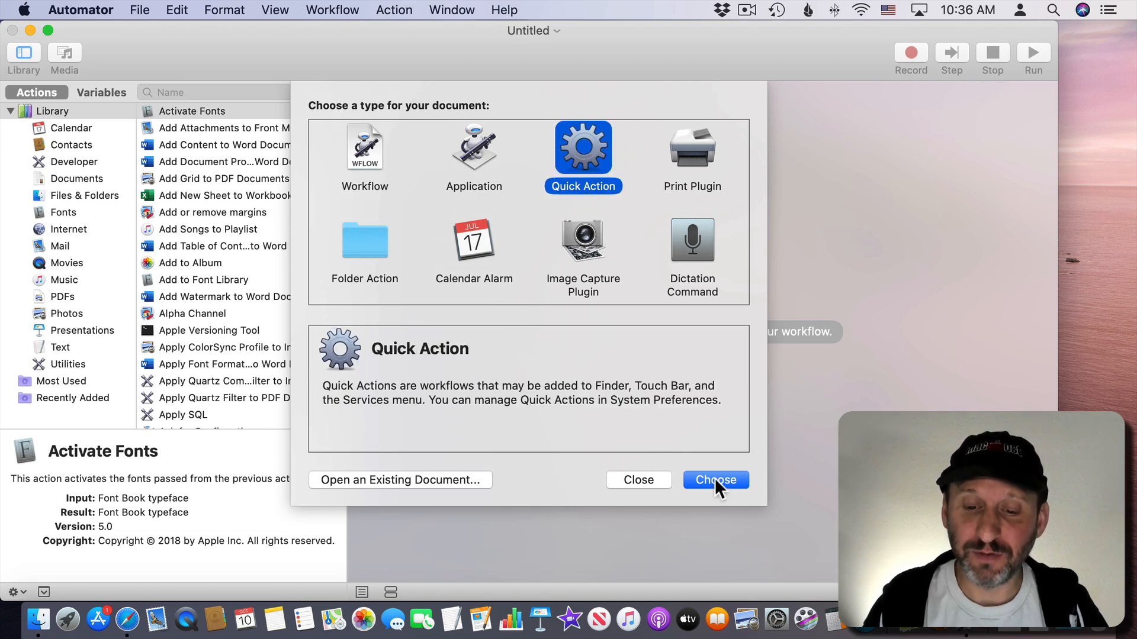
left_click(715, 479)
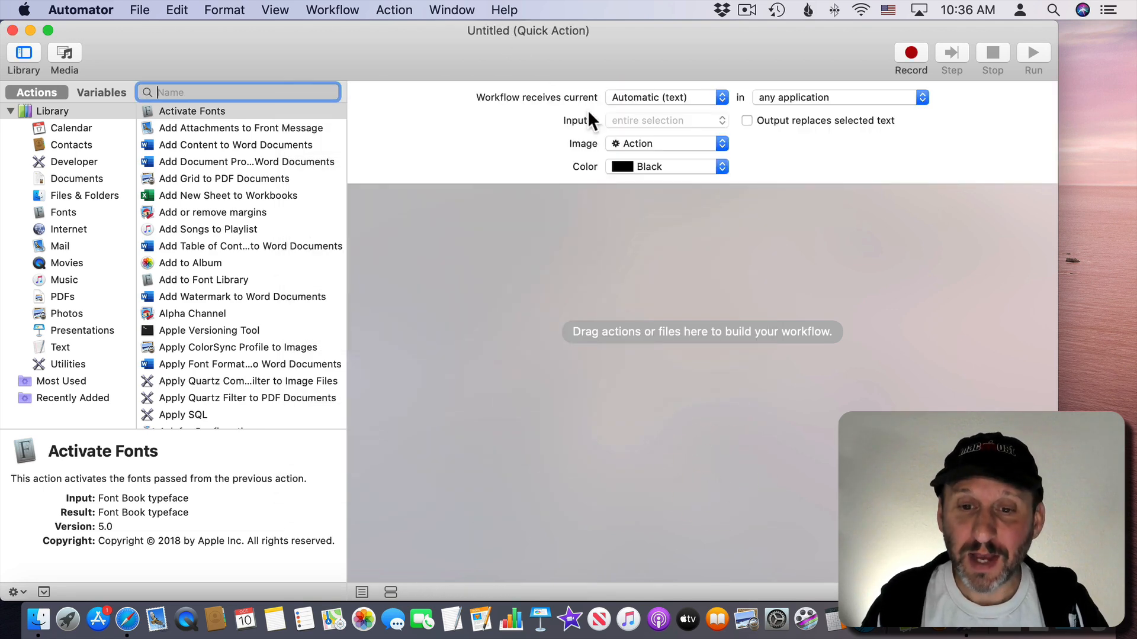
left_click(662, 97)
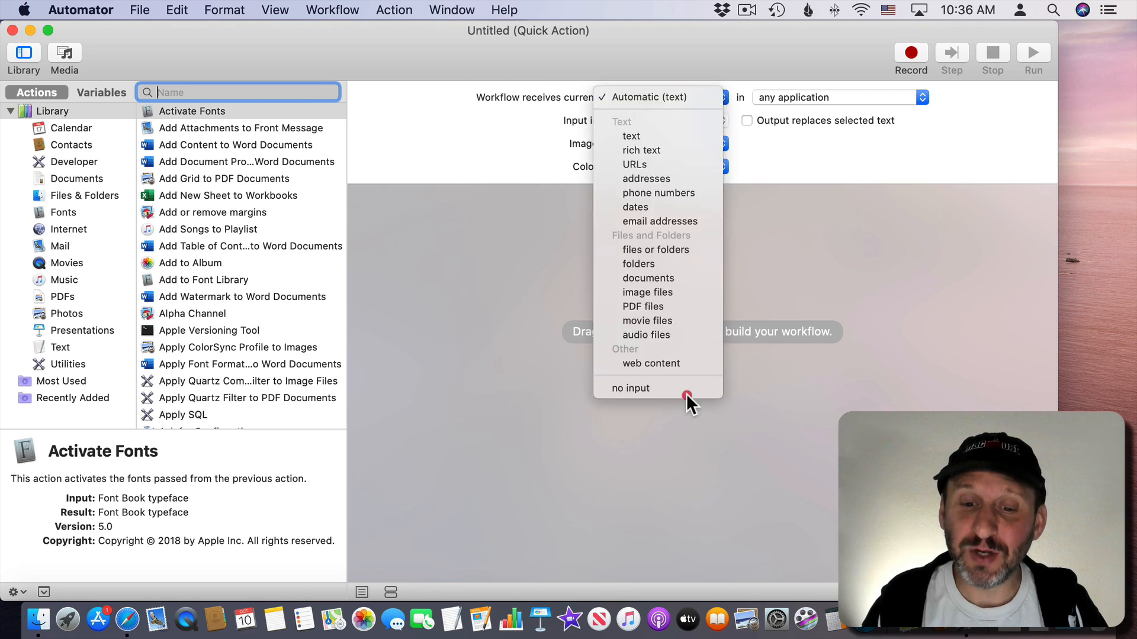
left_click(630, 388)
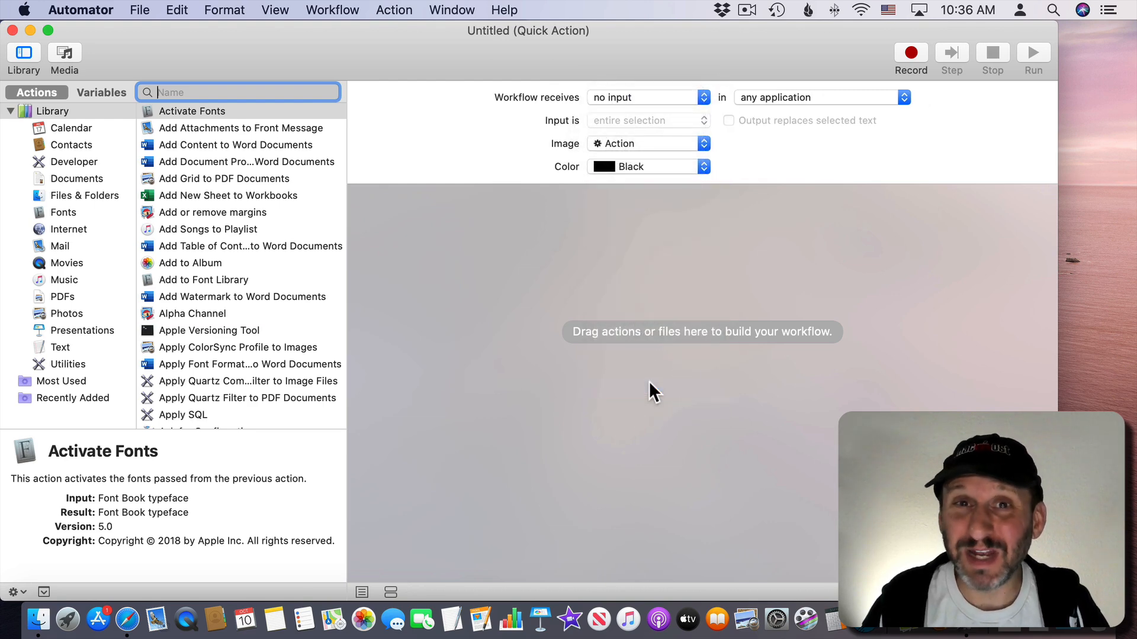
left_click(820, 97)
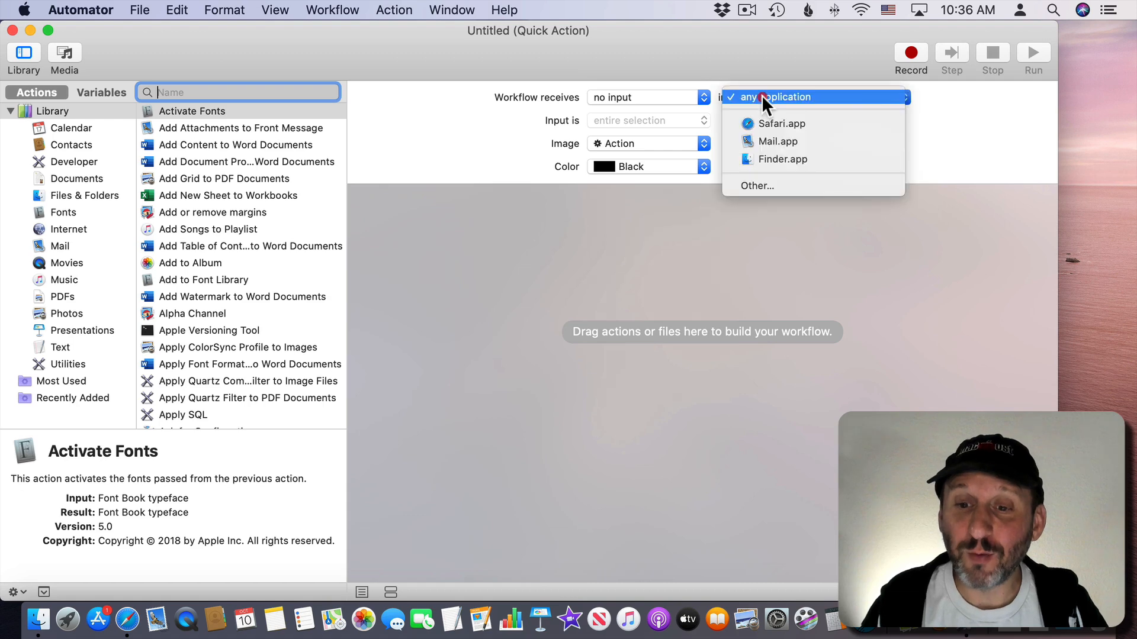
left_click(775, 96)
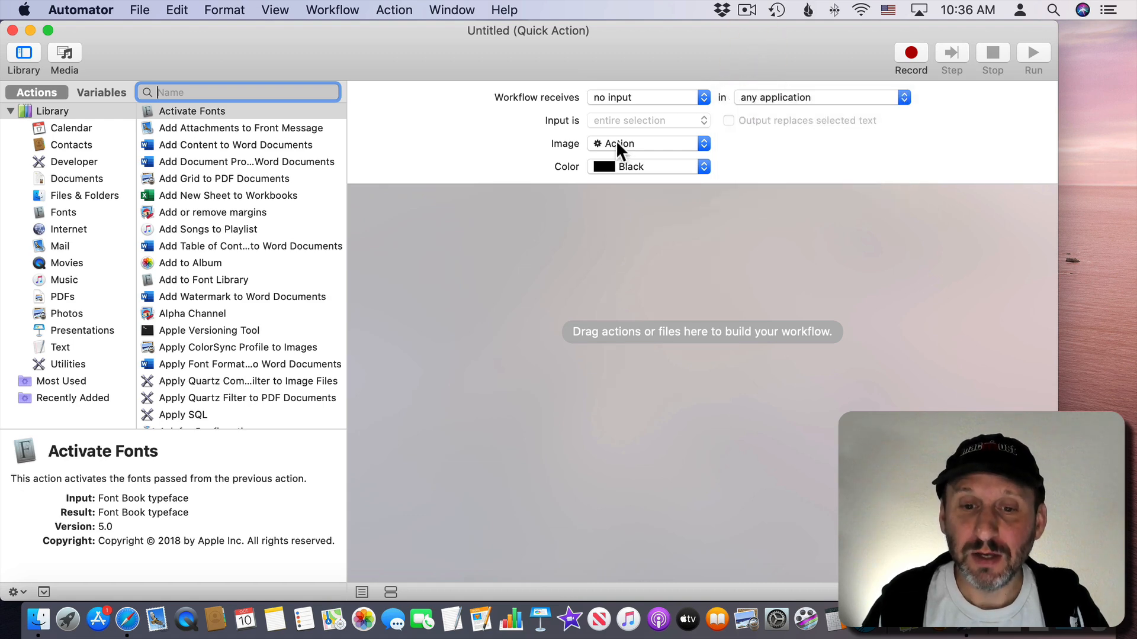
mouse_move(615, 185)
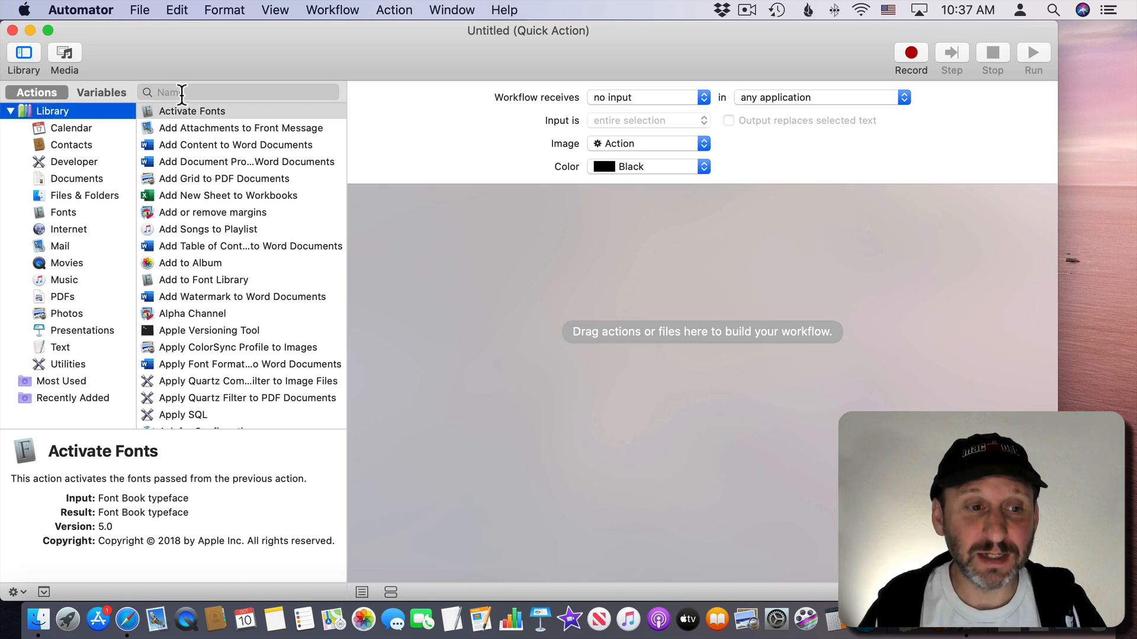
- Add the Change System Appearance action, set to Toggle Light / Dark
type("appea")
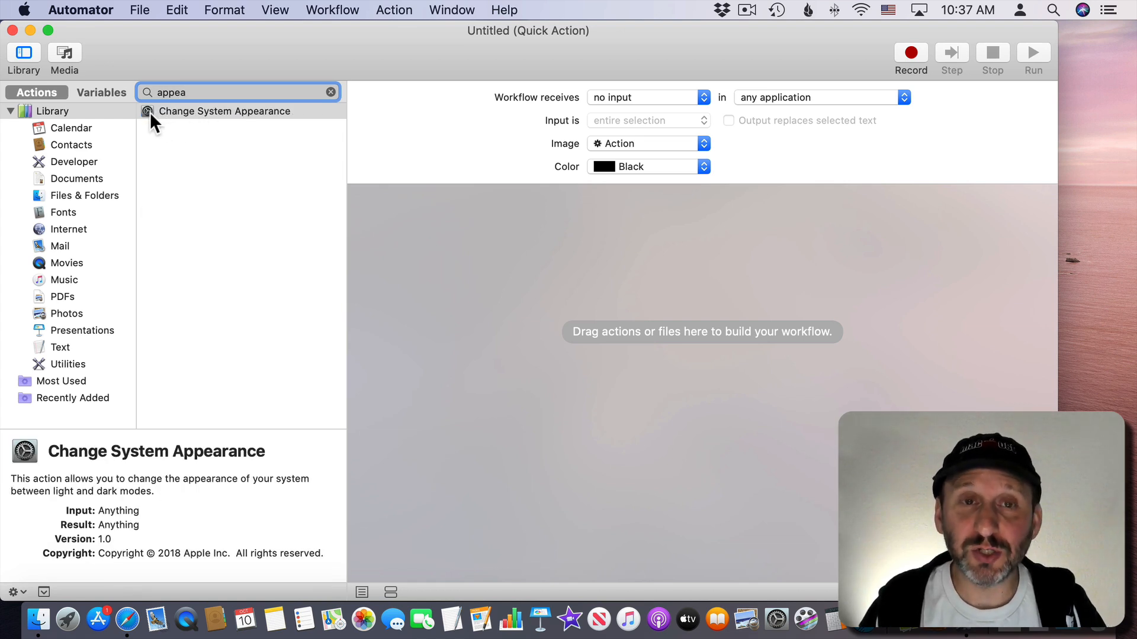
double_click(224, 111)
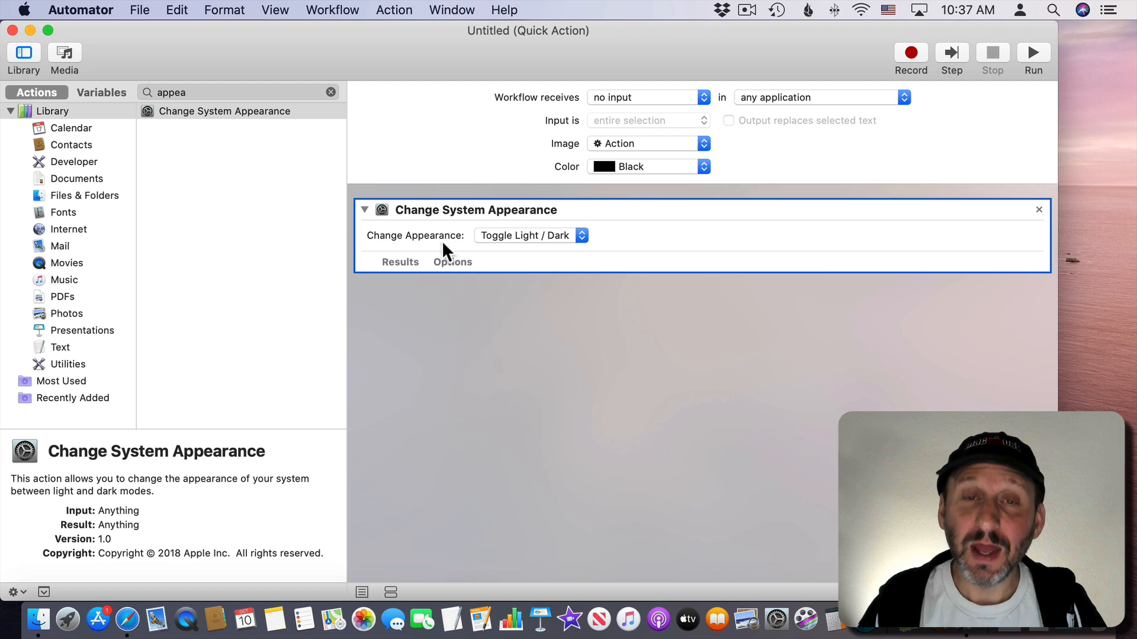
left_click(529, 235)
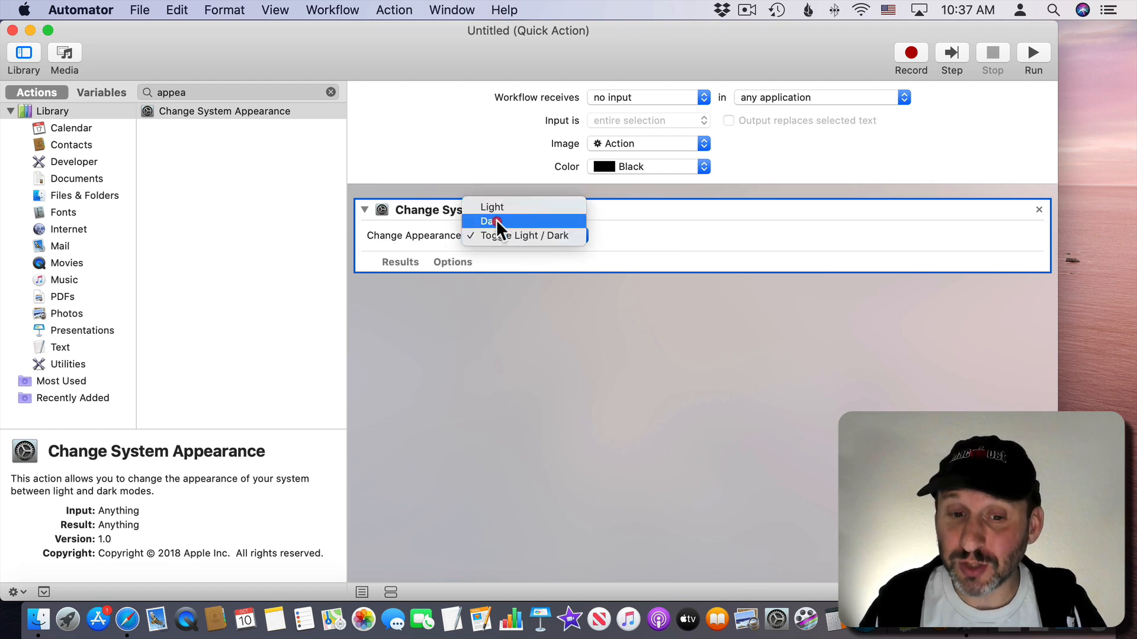
mouse_move(524, 235)
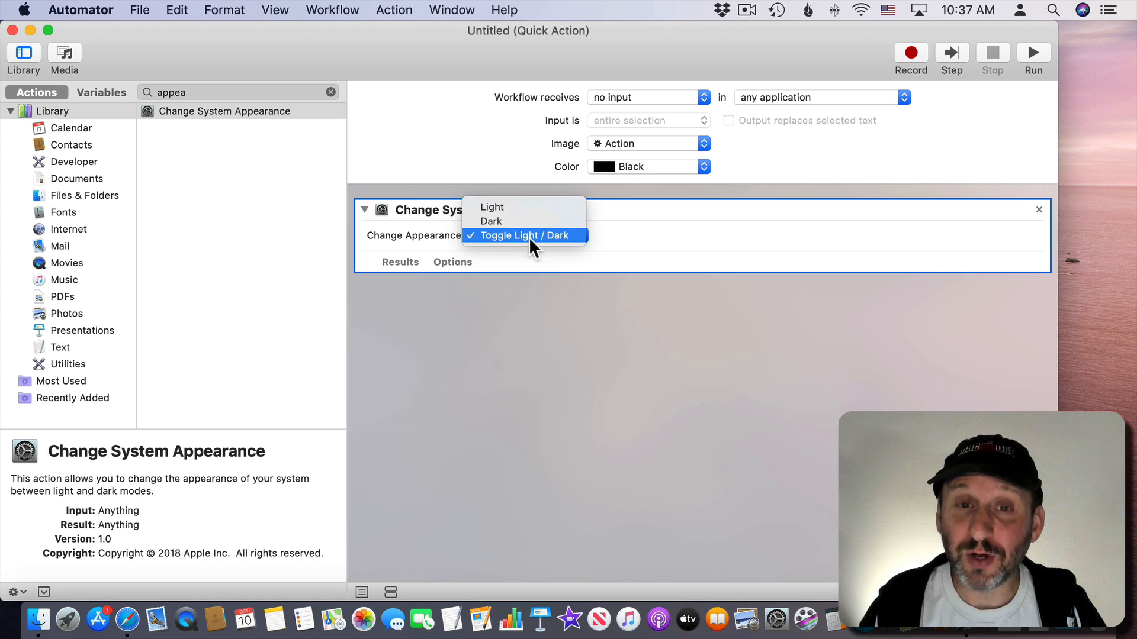
left_click(523, 235)
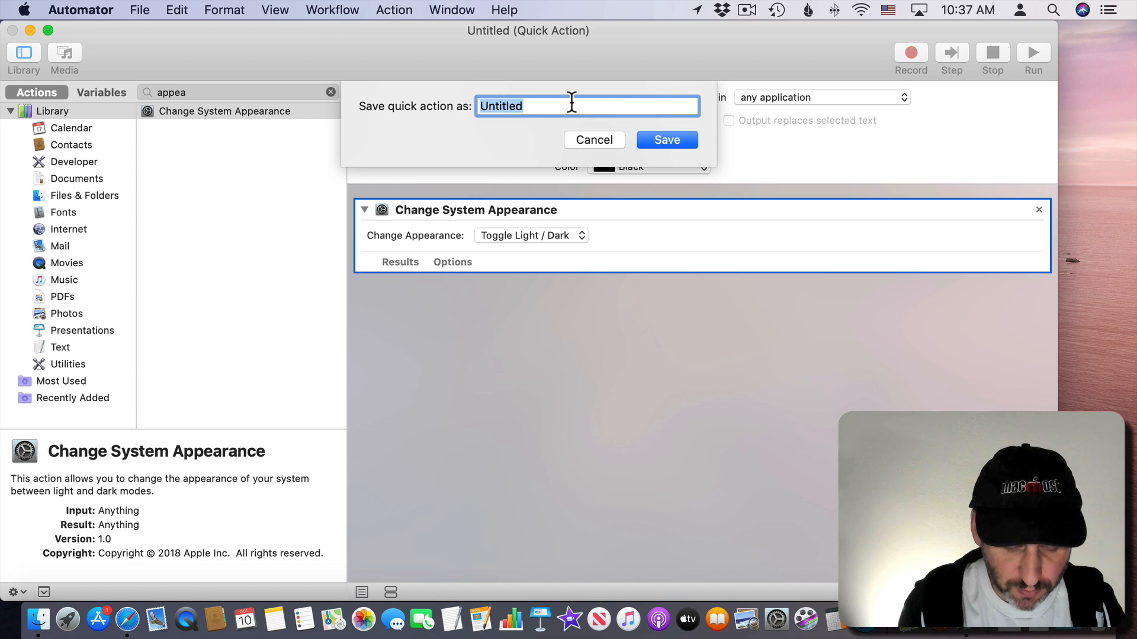
- Name the quick action 'Light-Dark' and save it
type("Light-Dark")
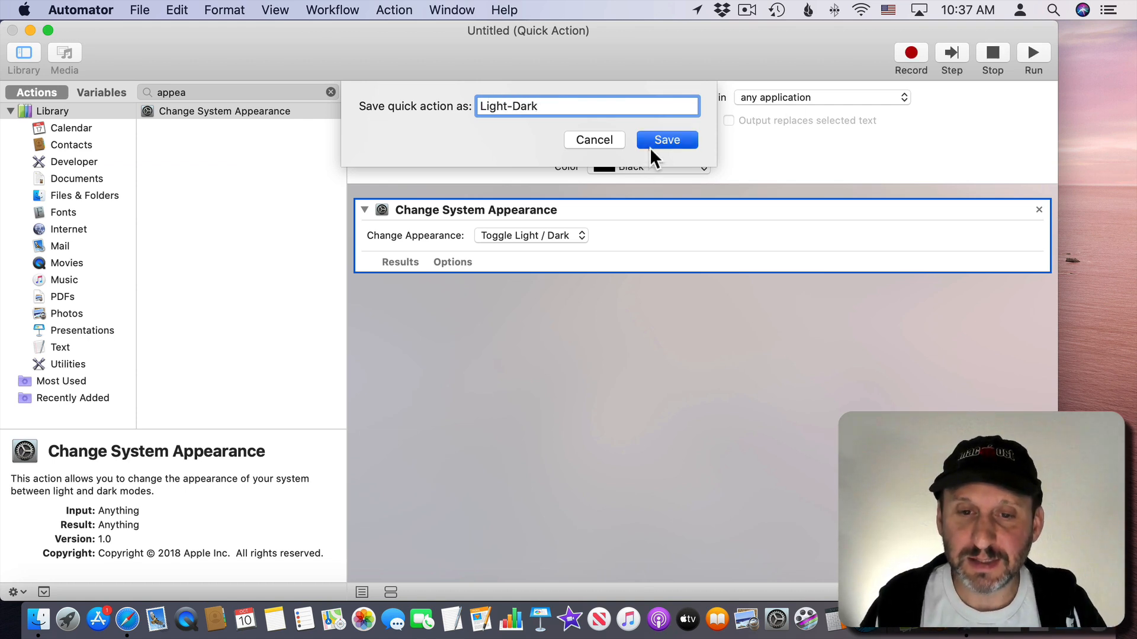
left_click(80, 10)
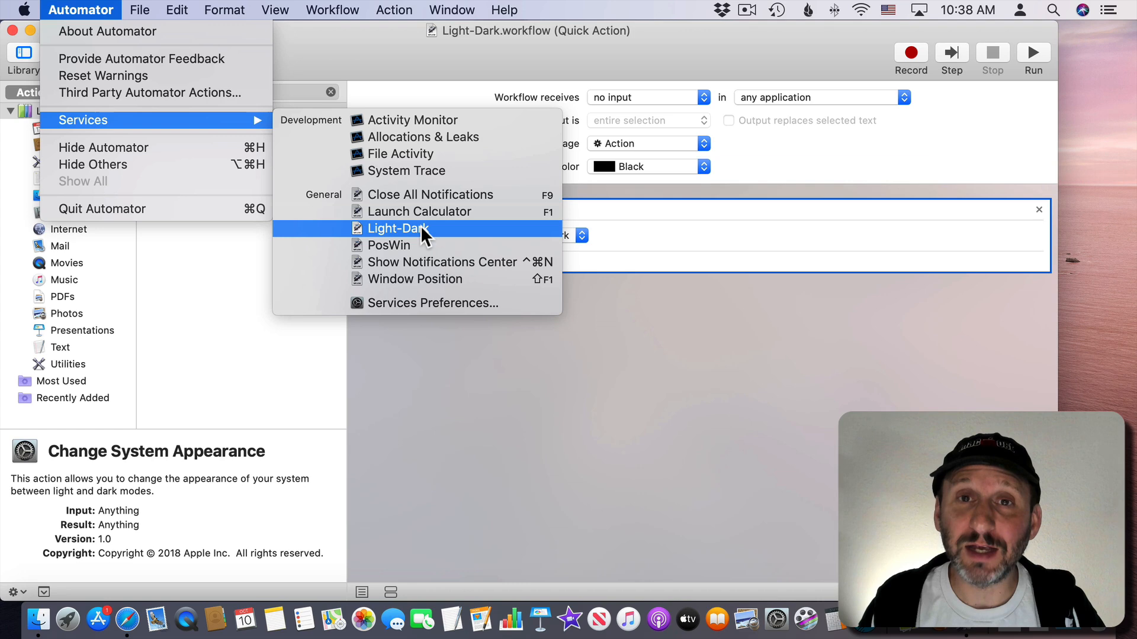
- Run the Light-Dark service from Automator's Services menu to switch into dark mode
left_click(398, 229)
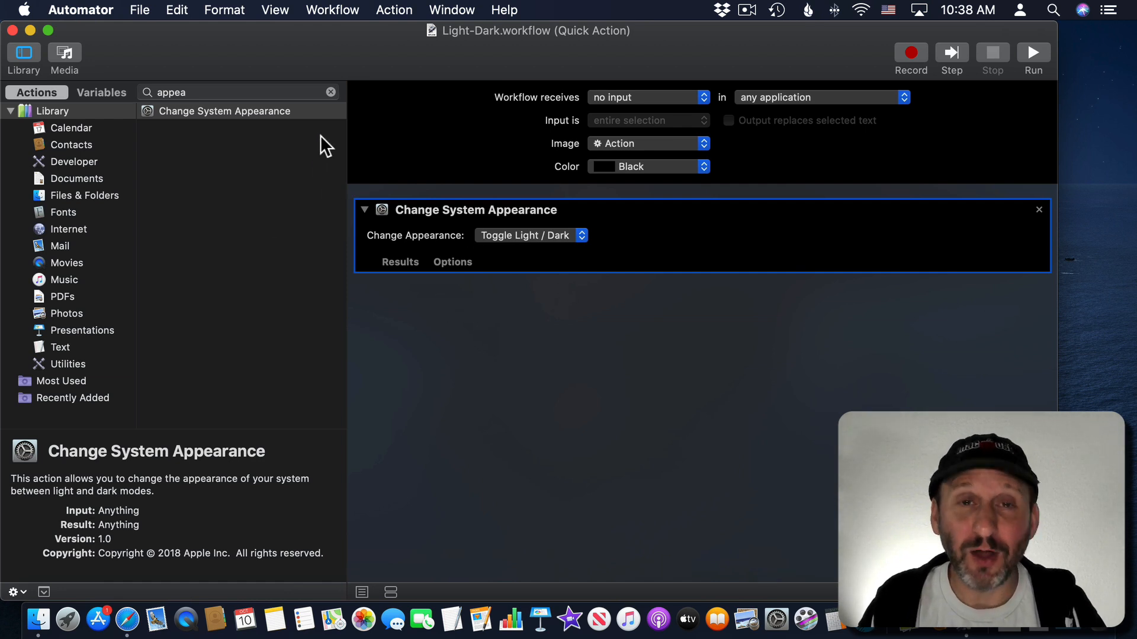
mouse_move(513, 301)
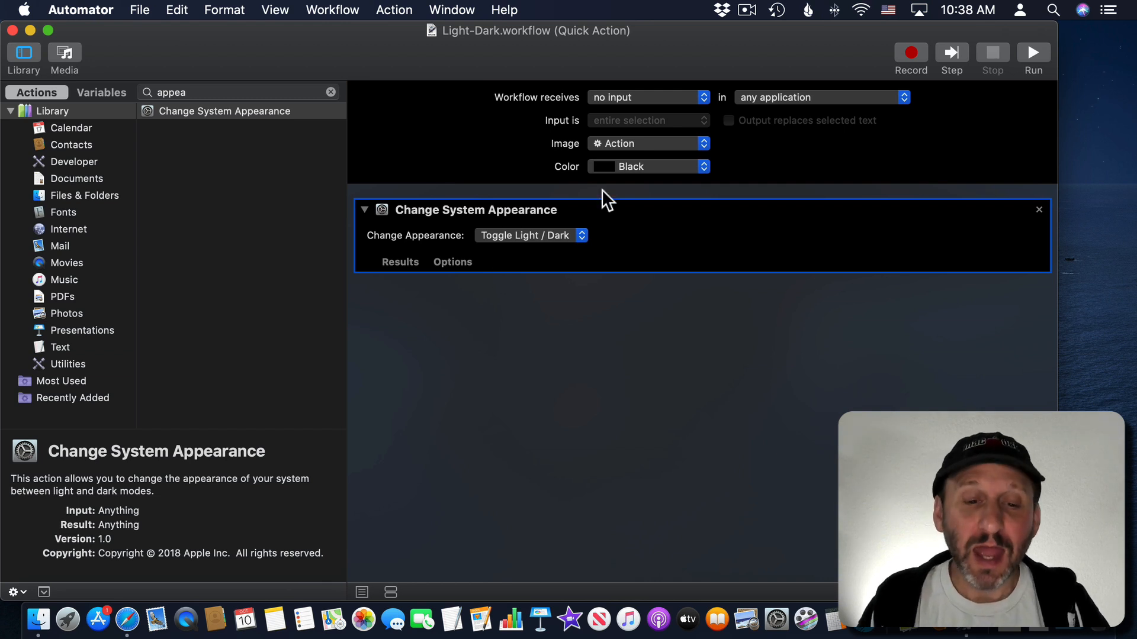
mouse_move(397, 238)
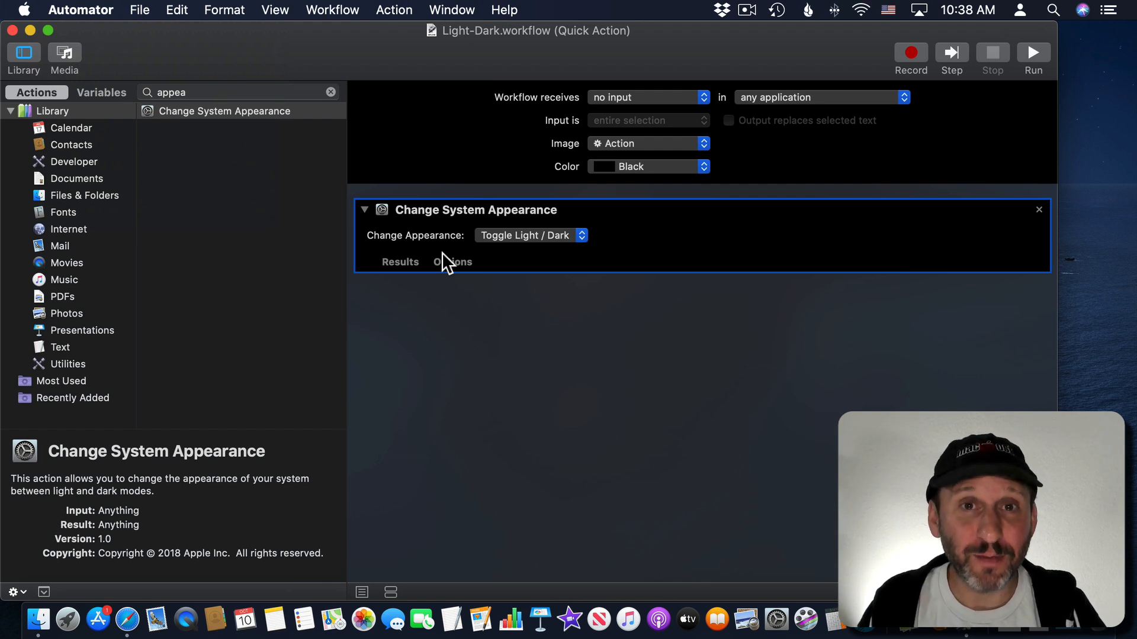
mouse_move(265, 192)
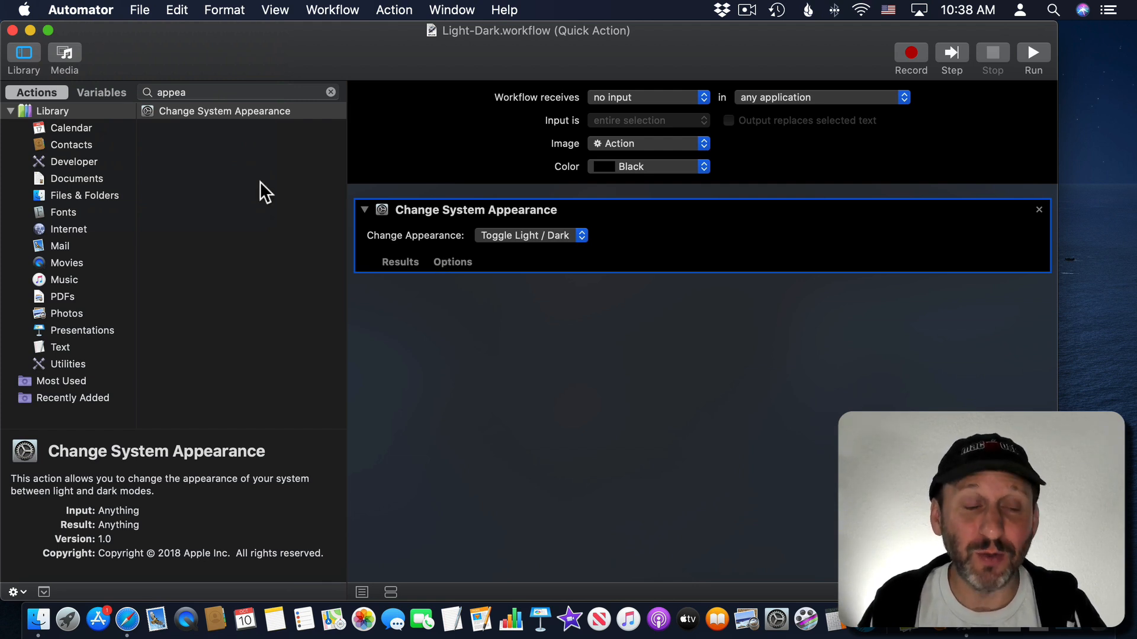
mouse_move(343, 306)
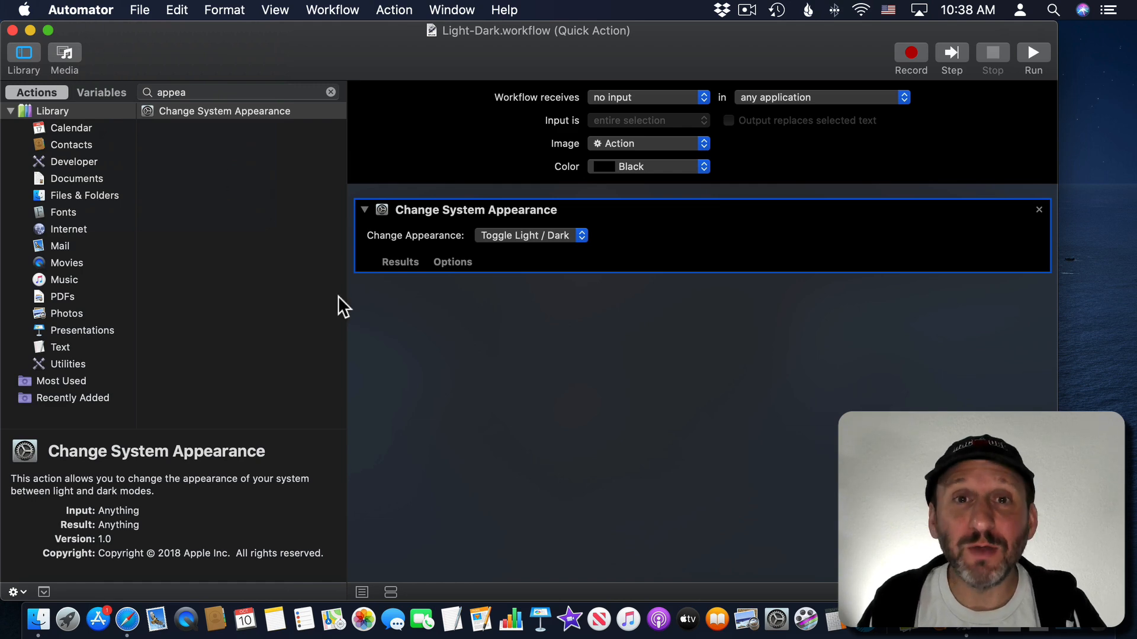
mouse_move(303, 621)
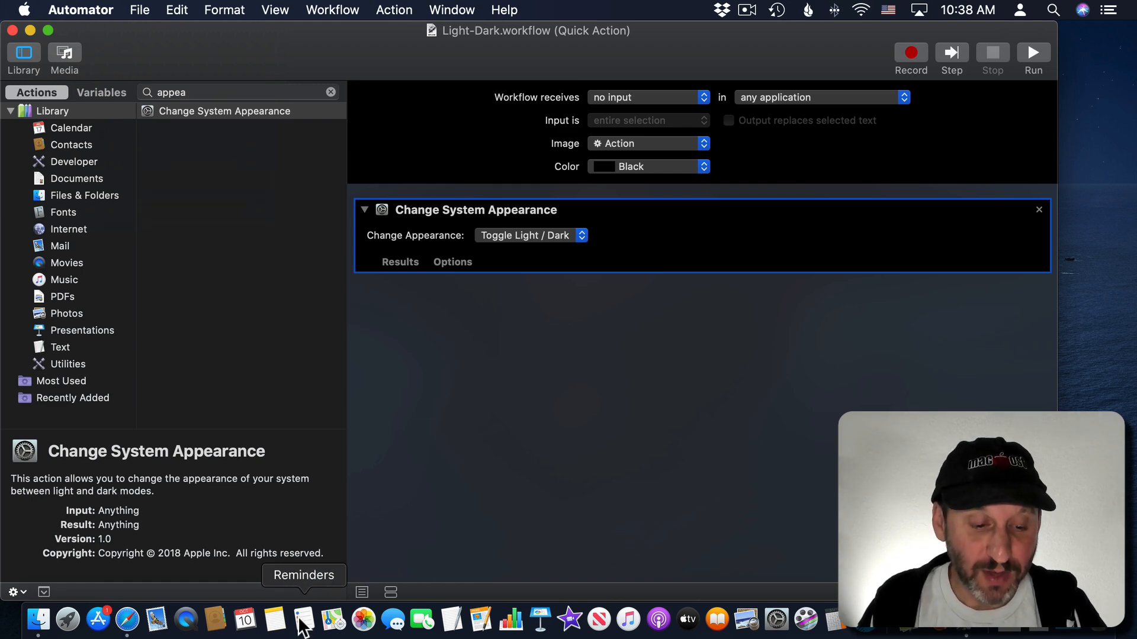
- From Reminders, run Light-Dark, allow System Events control, and recheck the Services menu
left_click(302, 620)
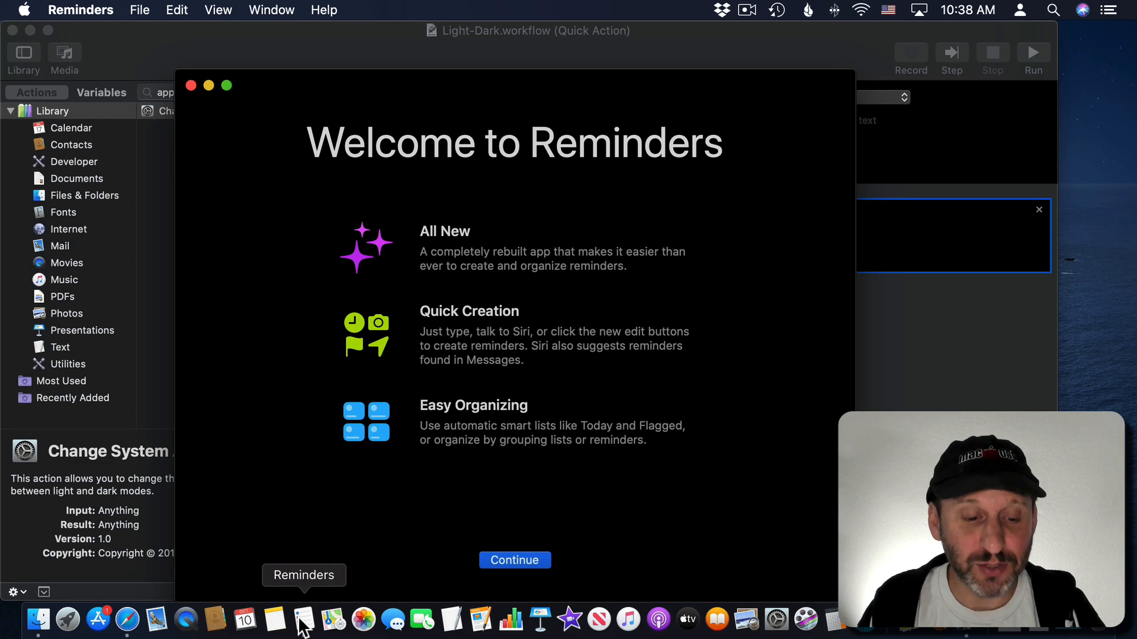
left_click(80, 10)
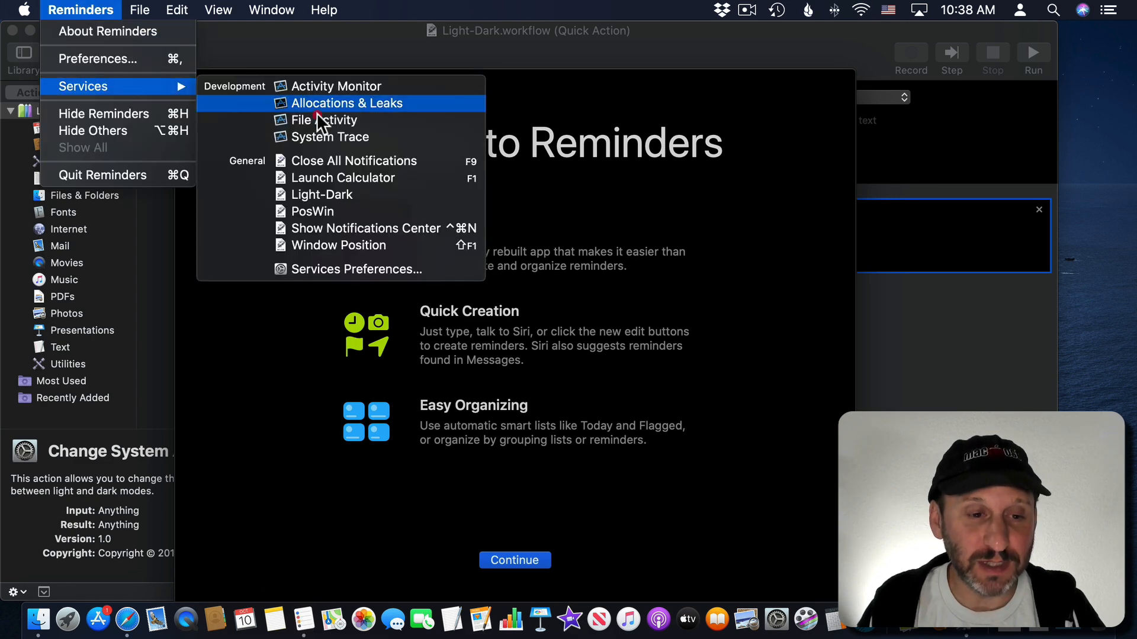
left_click(323, 195)
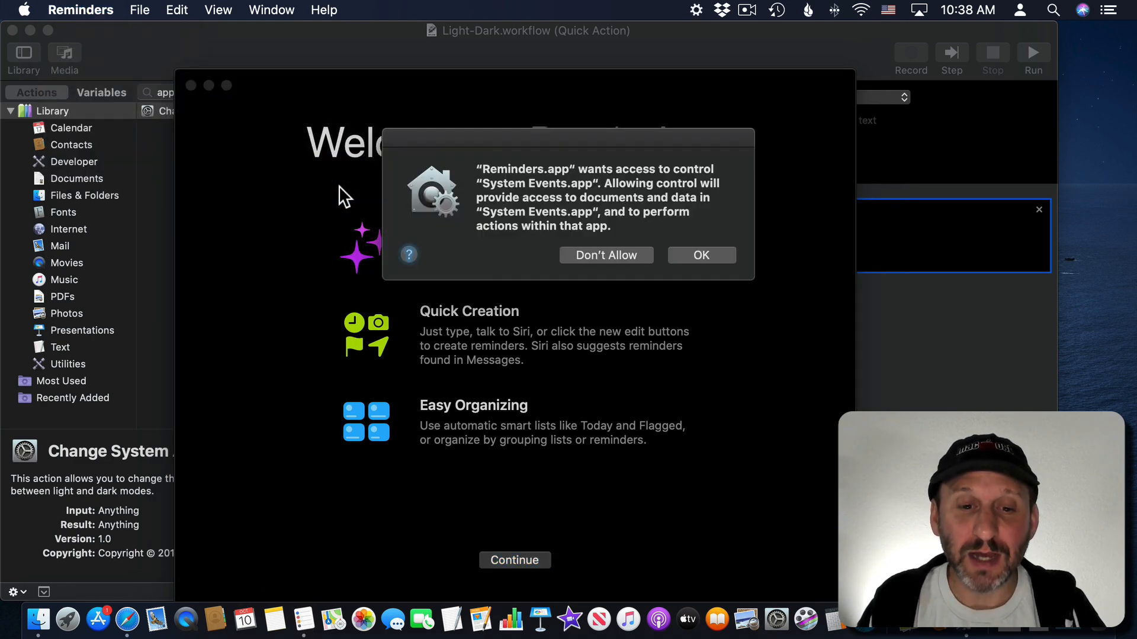
mouse_move(656, 263)
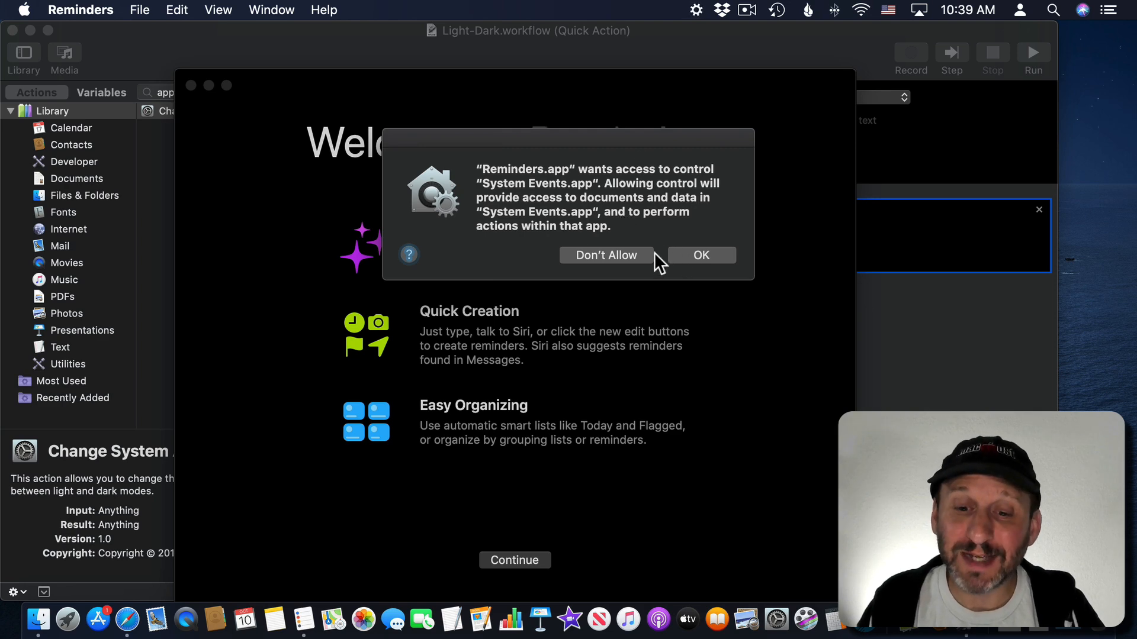
left_click(700, 256)
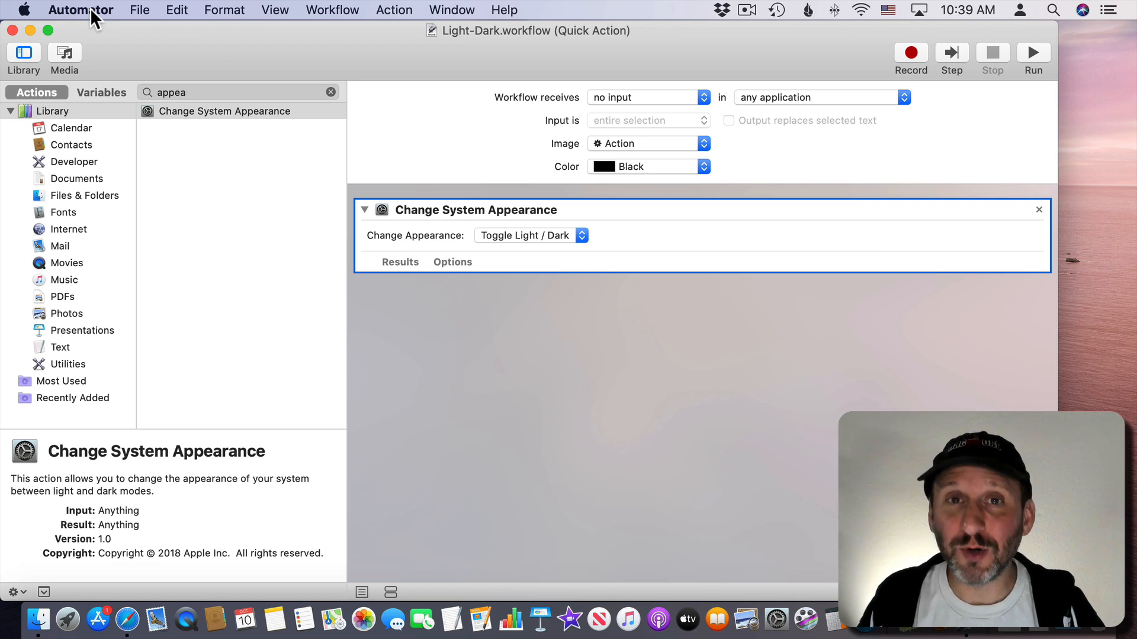
left_click(80, 10)
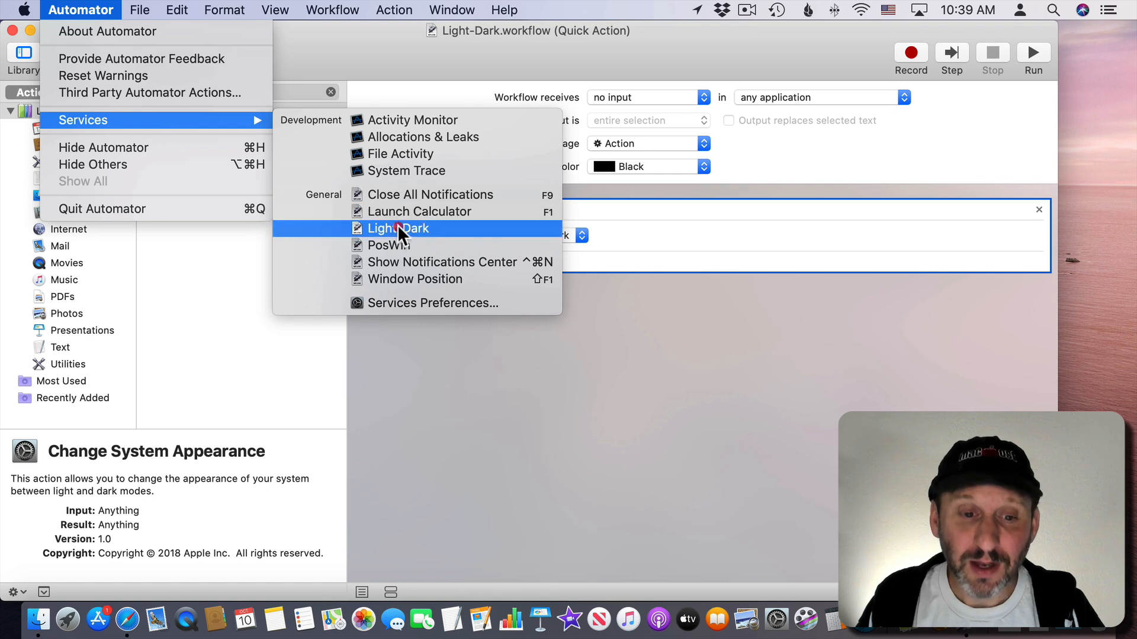
left_click(22, 10)
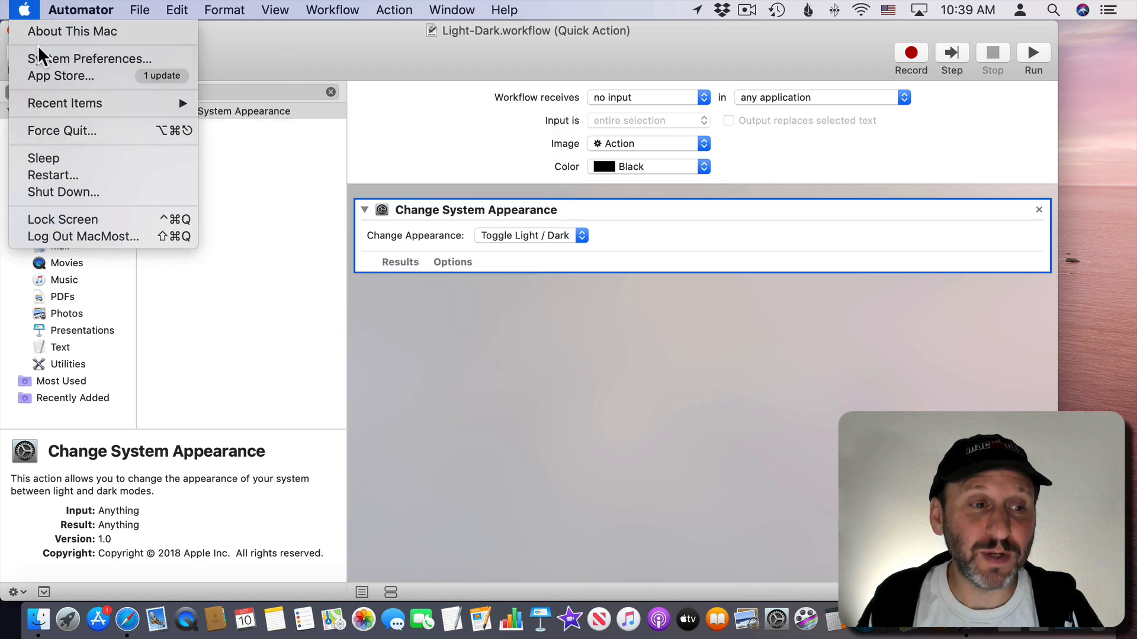
- Go to Keyboard > Shortcuts > App Shortcuts and add a new shortcut
left_click(90, 59)
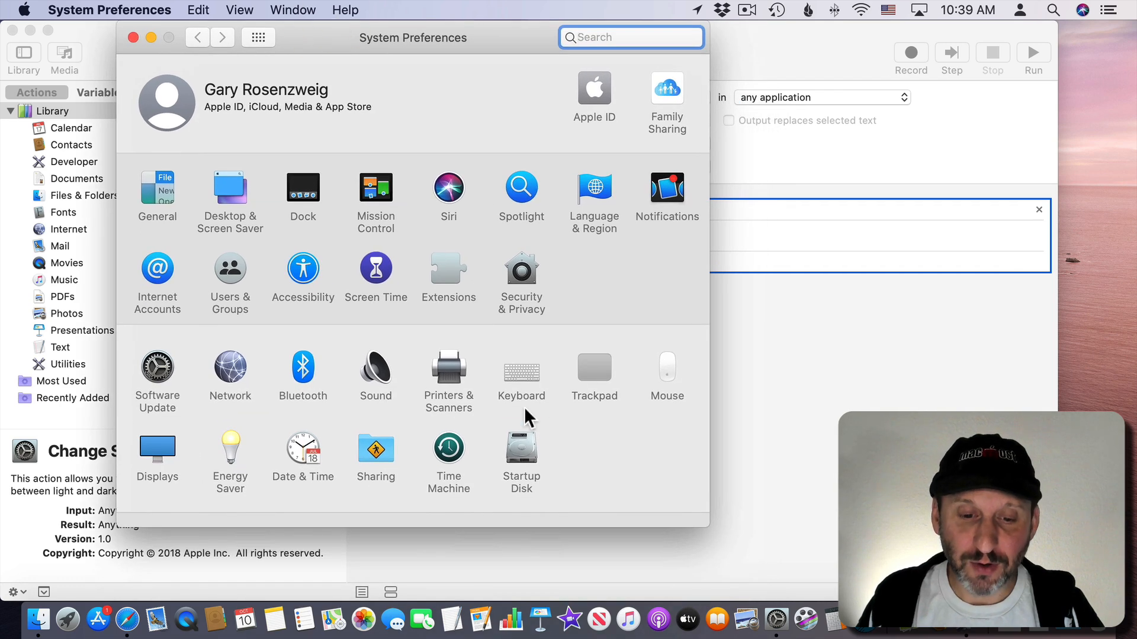
left_click(521, 366)
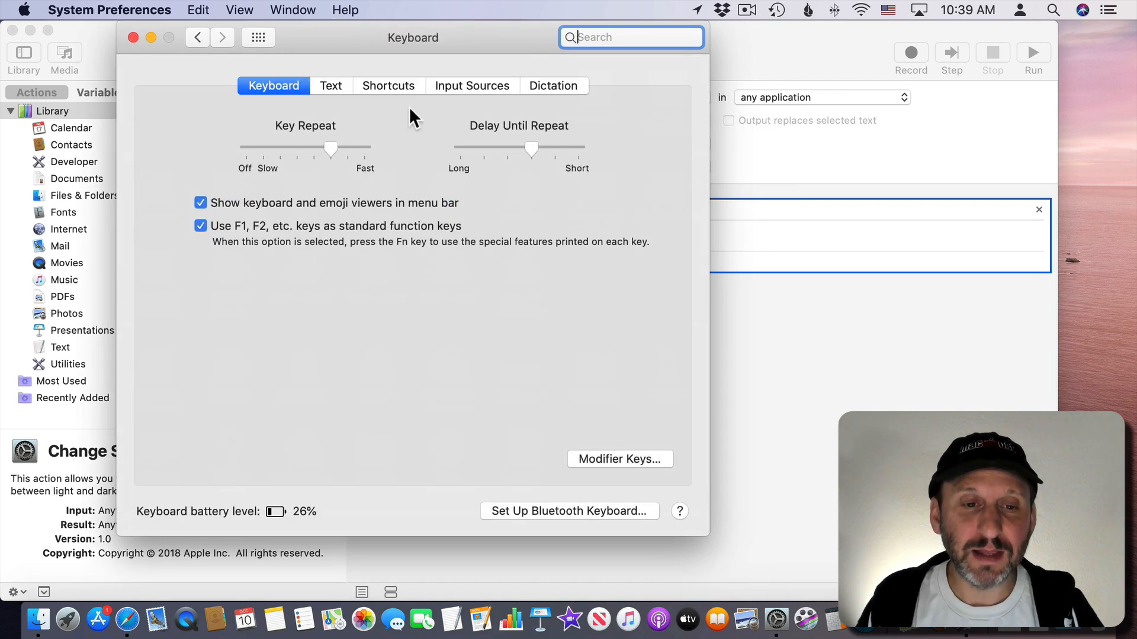
left_click(387, 85)
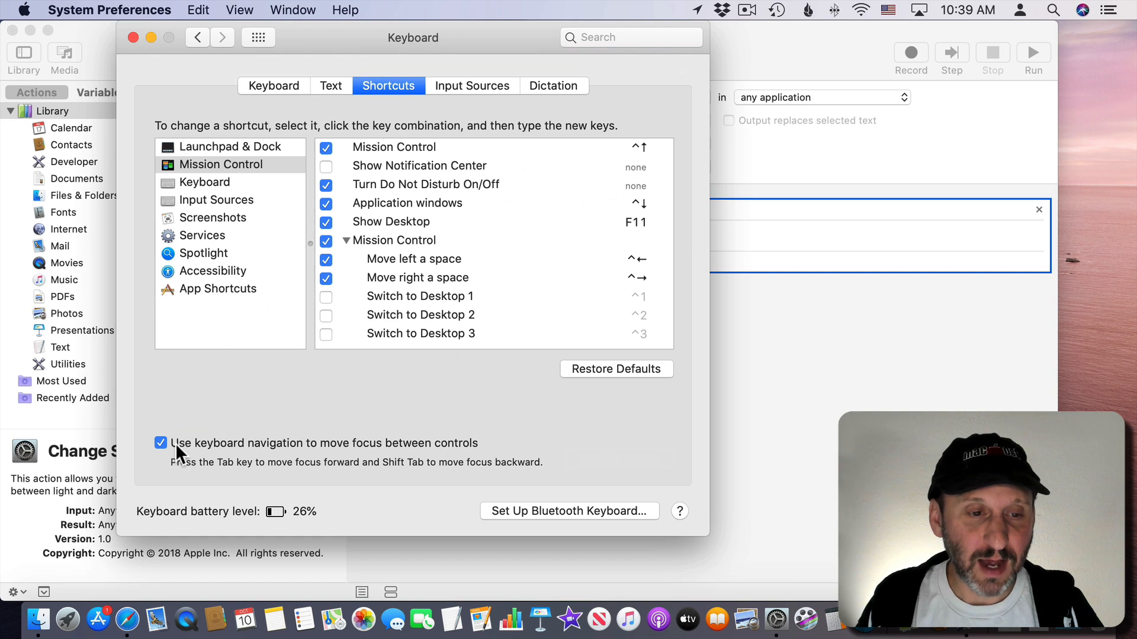
left_click(219, 288)
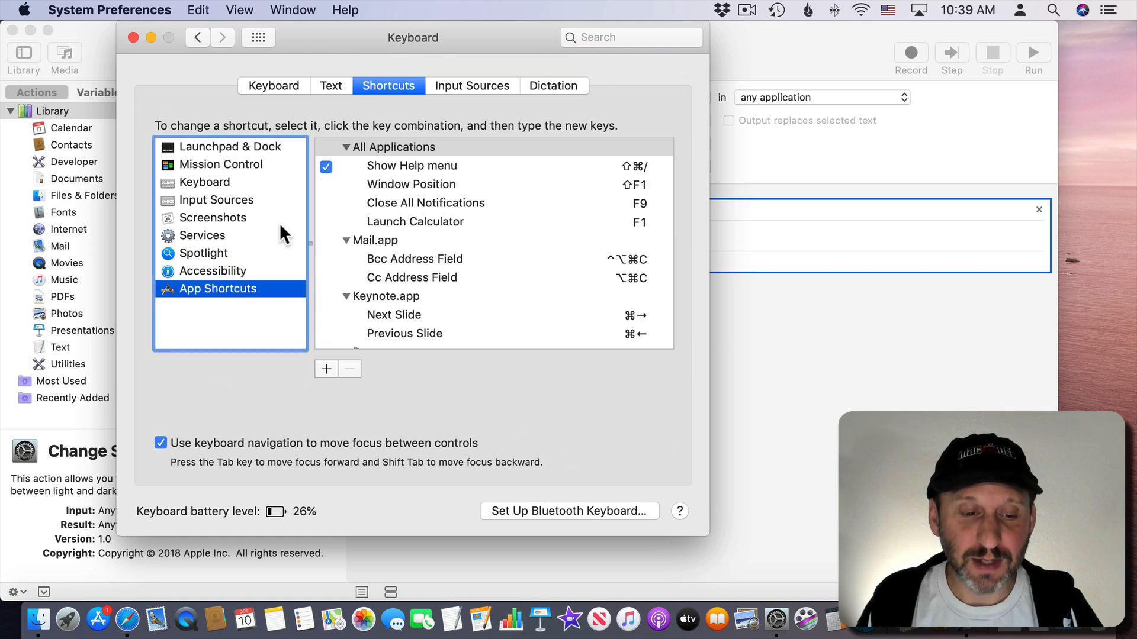
left_click(325, 368)
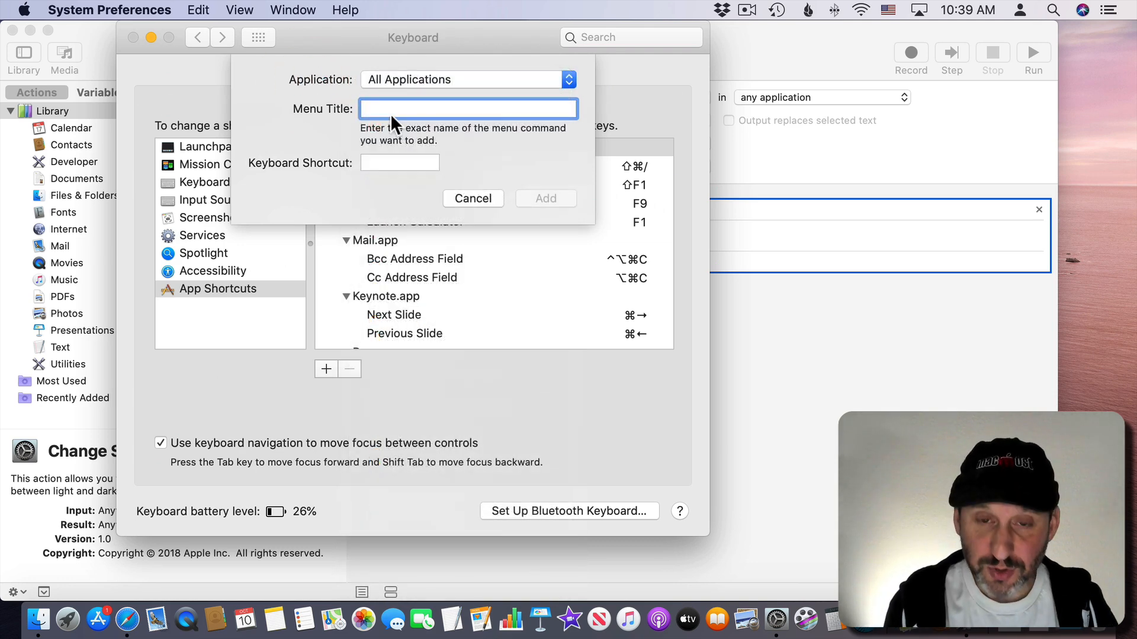
- Add an all-applications shortcut titled 'Light-Dark' with keys Cmd-Shift-F1
type("Light")
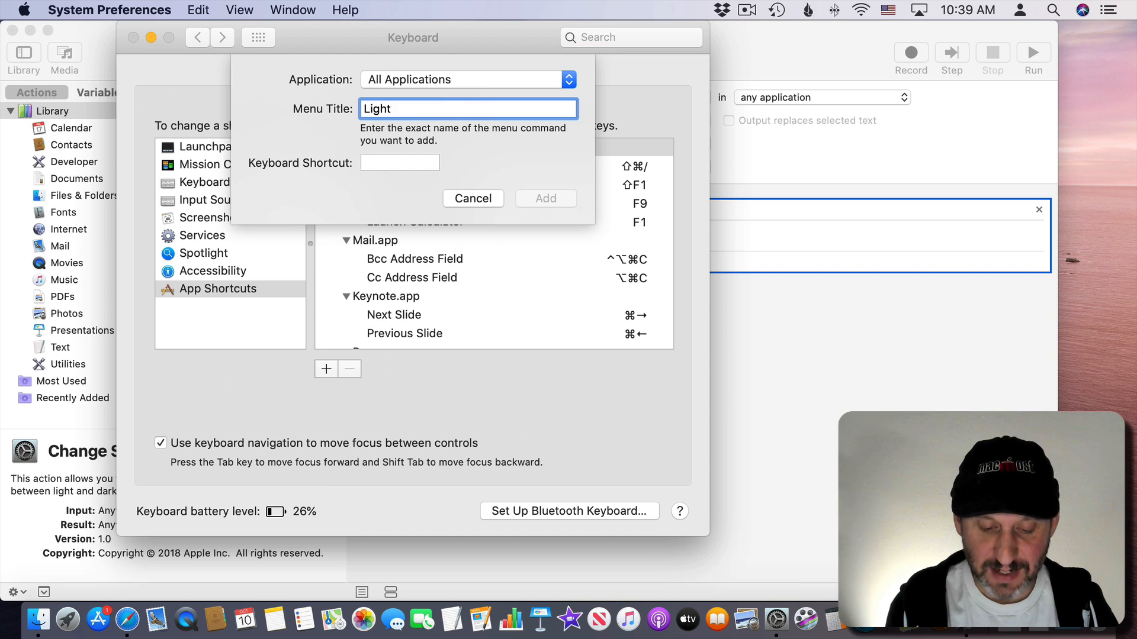
type("-Dark")
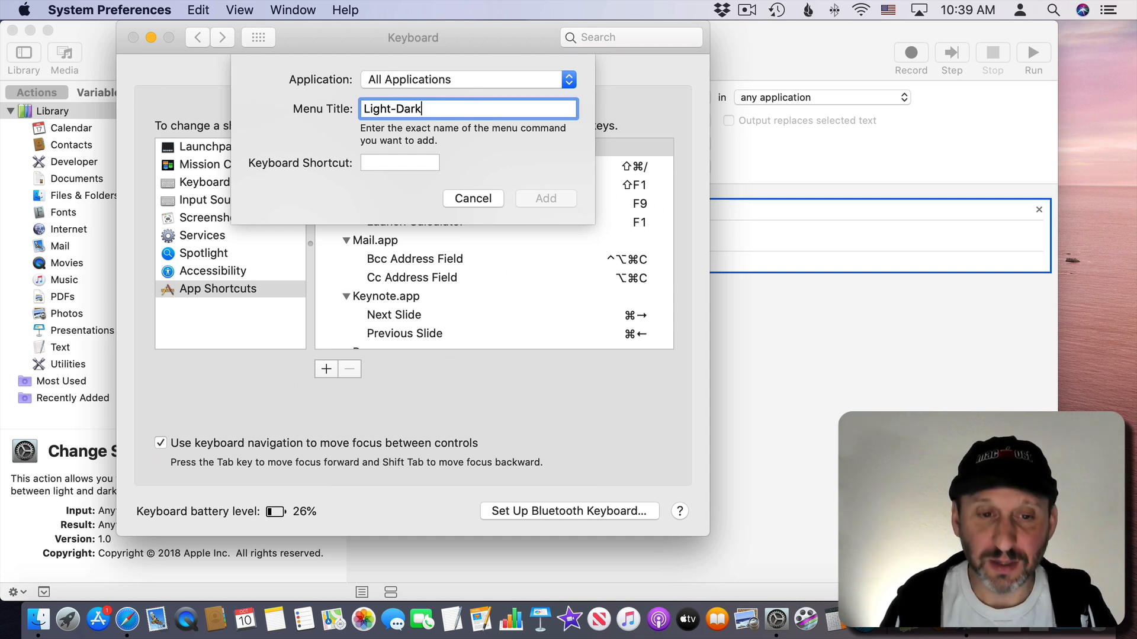
left_click(110, 10)
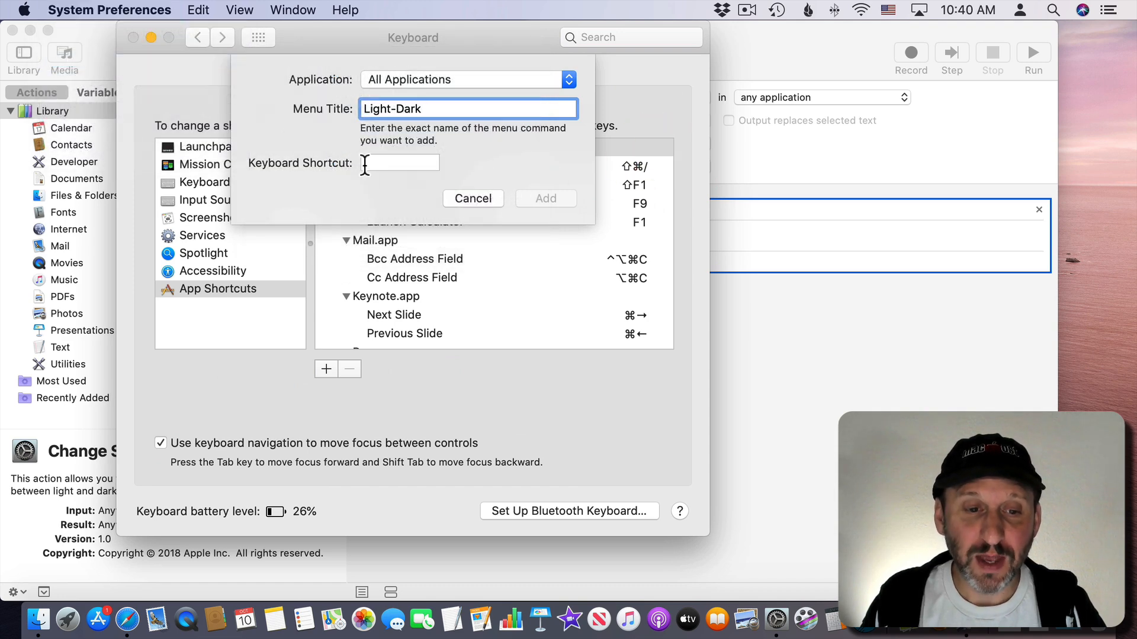
left_click(399, 162)
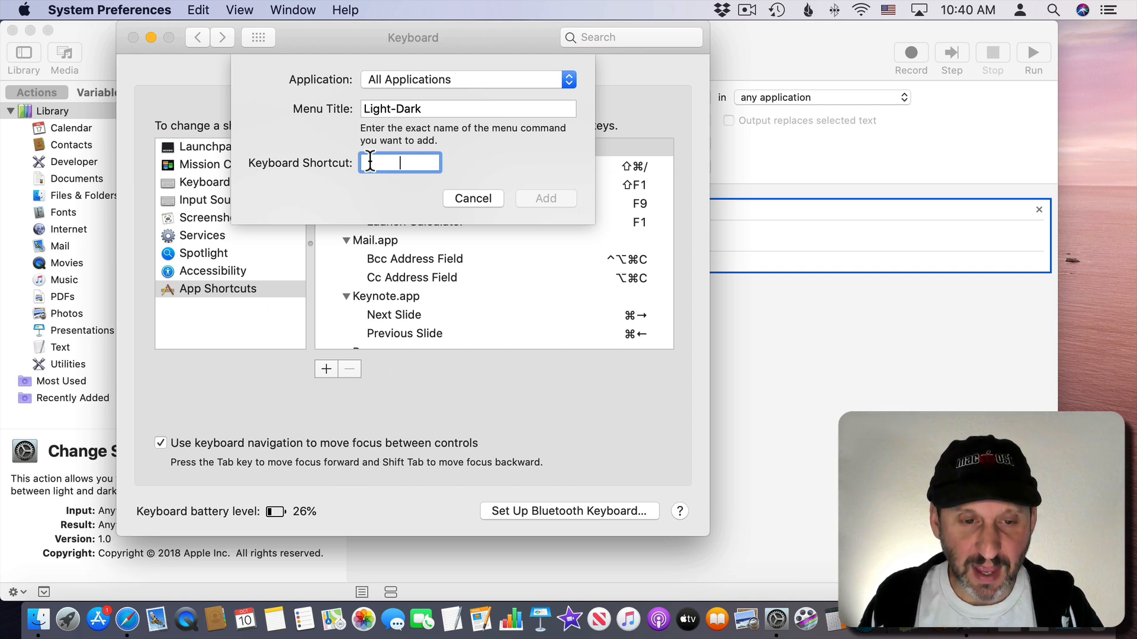
left_click(546, 198)
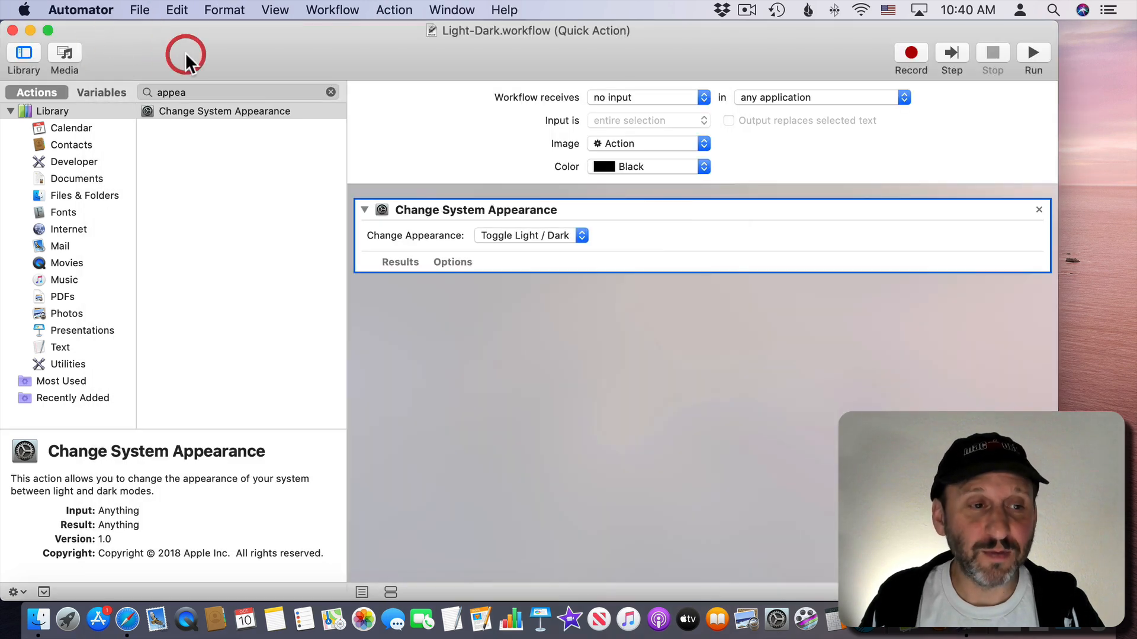
left_click(80, 10)
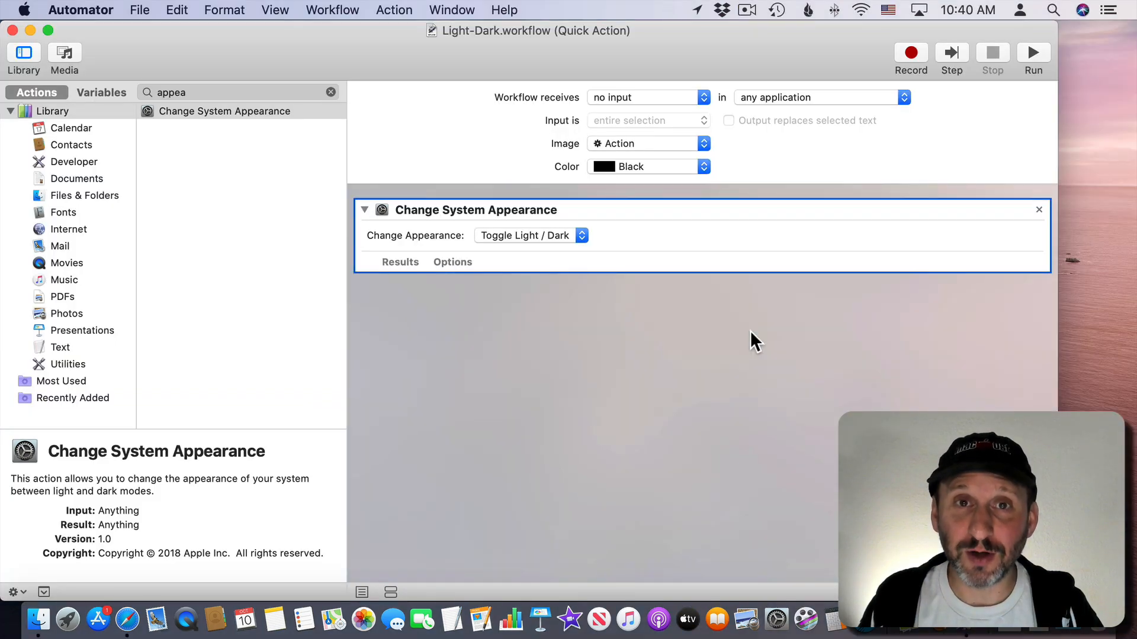
mouse_move(642, 330)
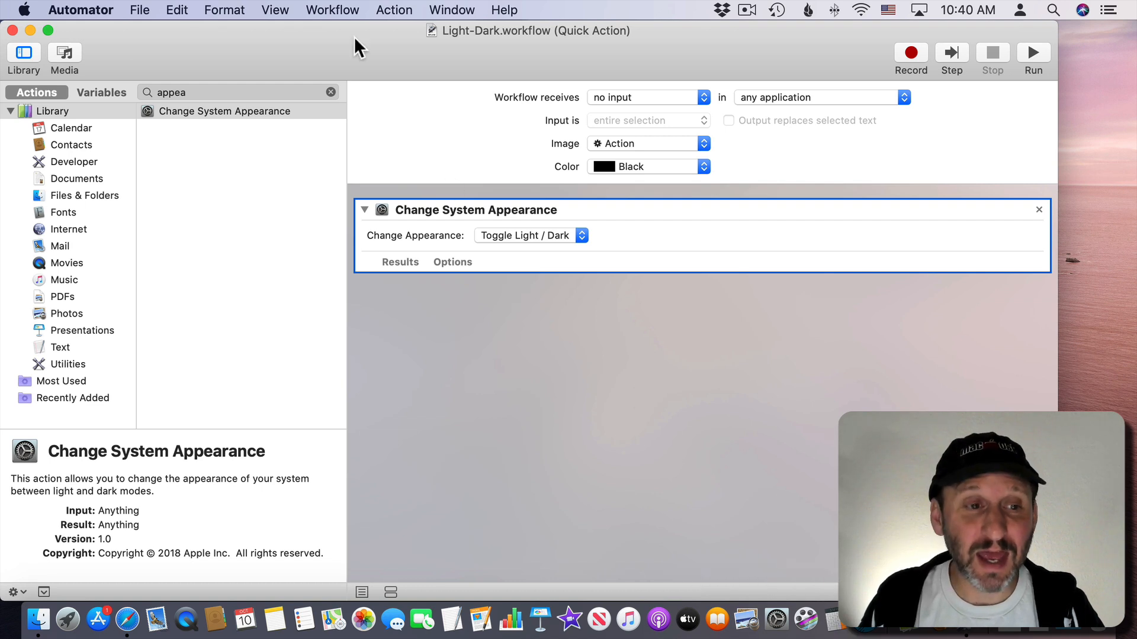
left_click(139, 10)
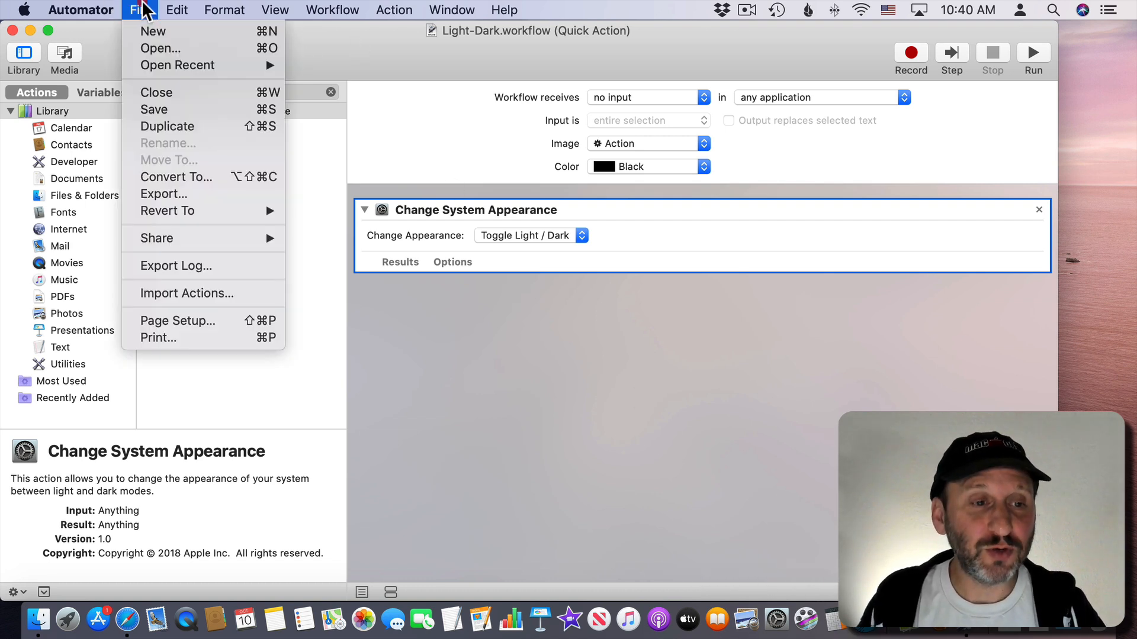
- Create a new Application document containing the Change System Appearance toggle action
left_click(152, 32)
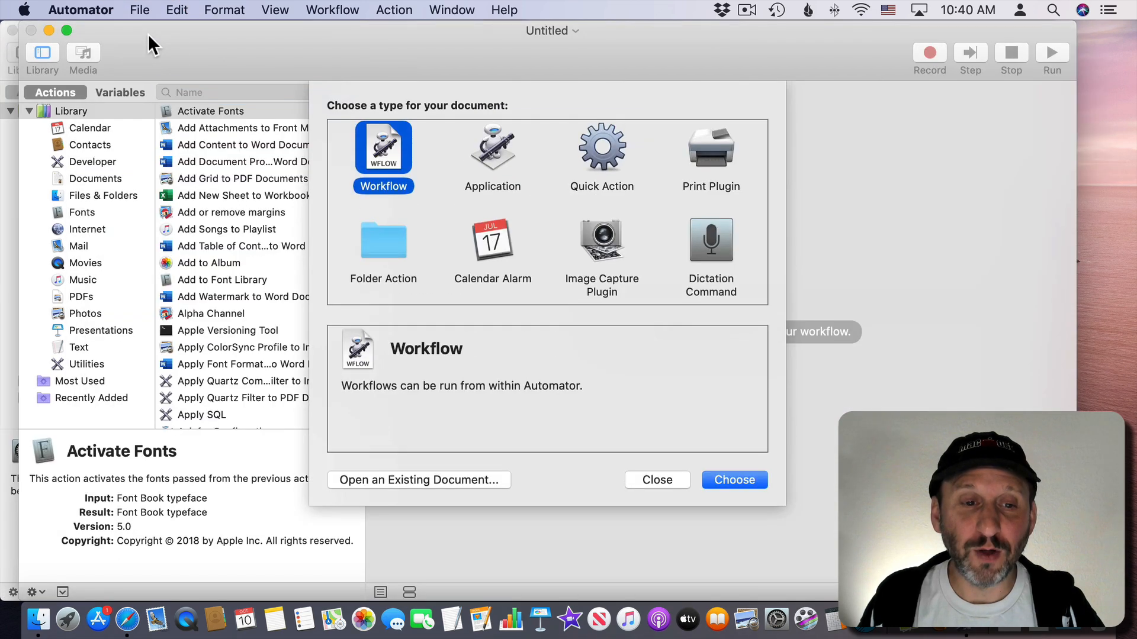
left_click(492, 148)
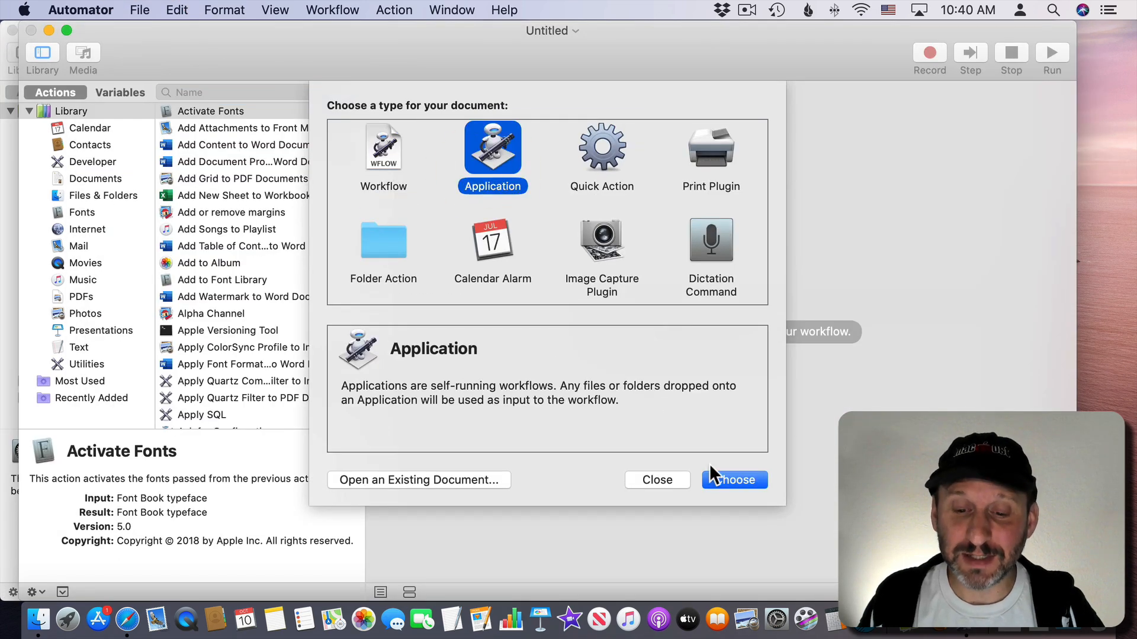
left_click(733, 479)
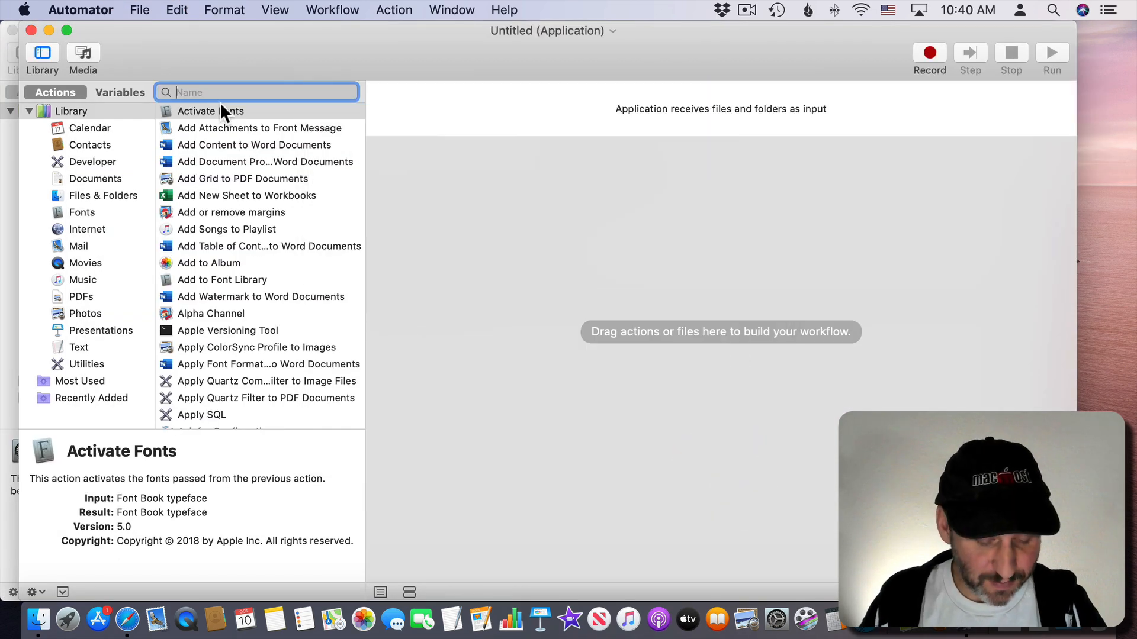
type("appear")
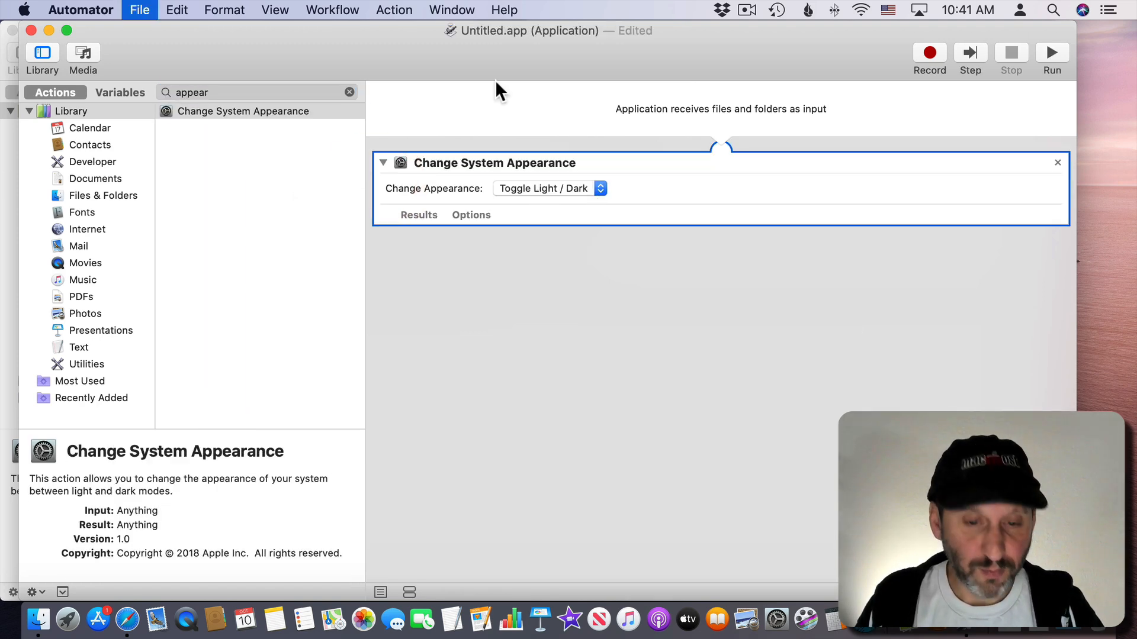
left_click(139, 10)
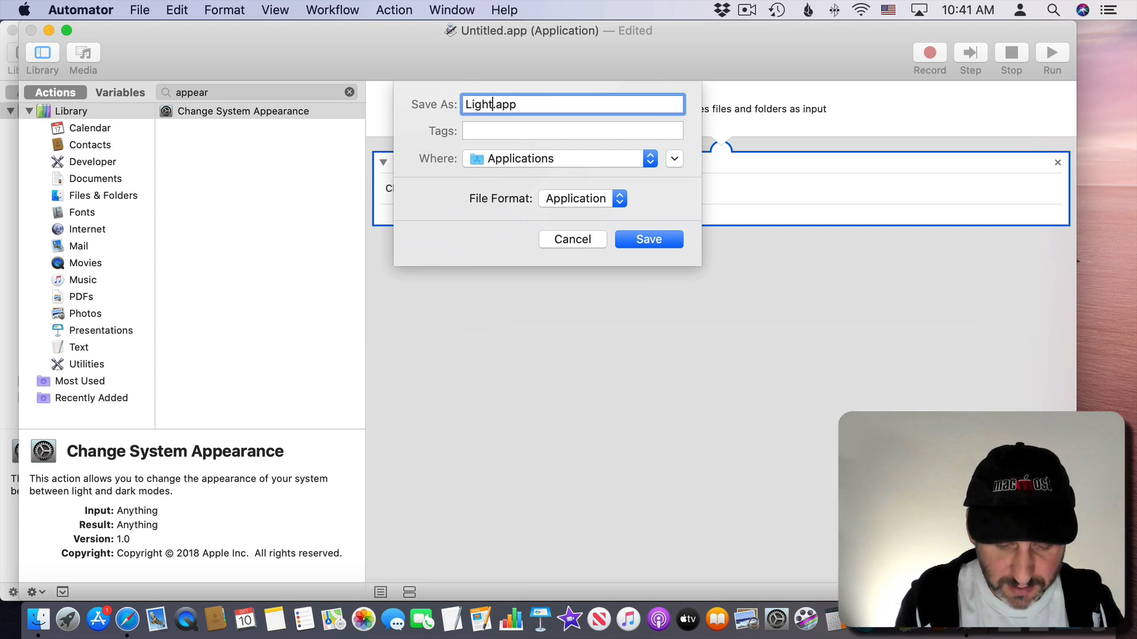
- Save it as Light-Dark with Application file format in the Applications folder
left_click(648, 239)
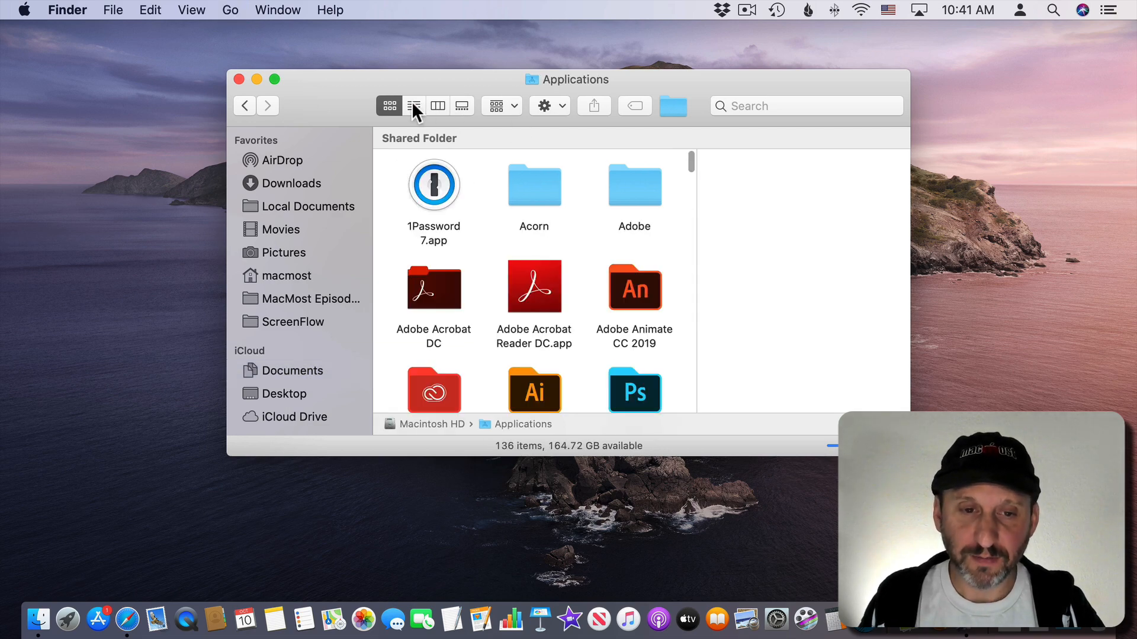
- Show the Applications folder as a list to find Light-Dark.app
left_click(414, 106)
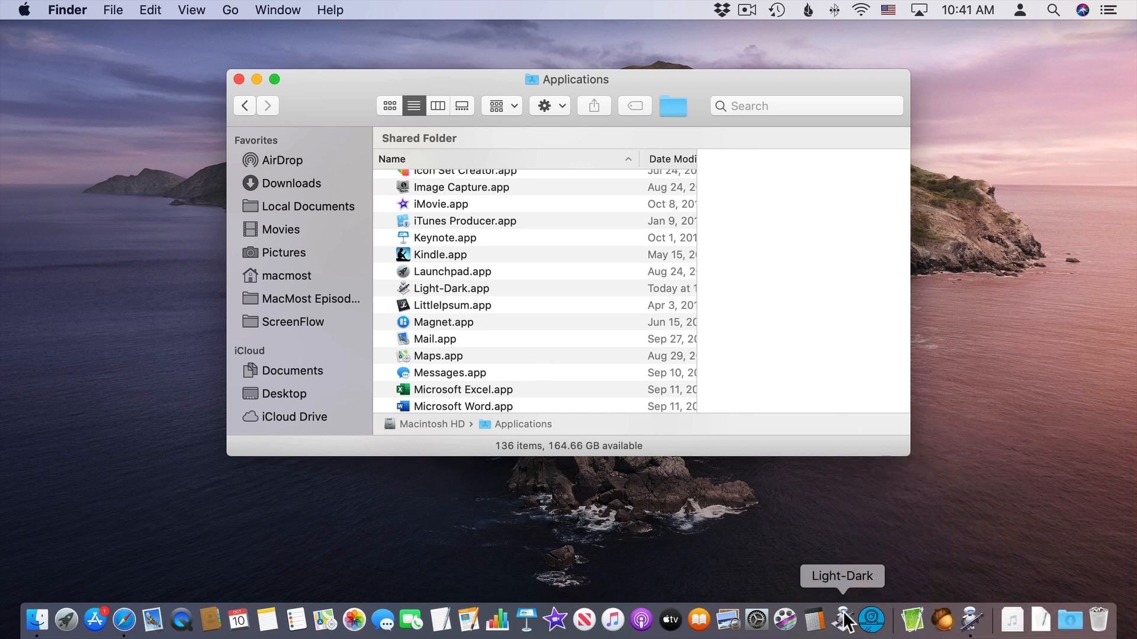
mouse_move(242, 93)
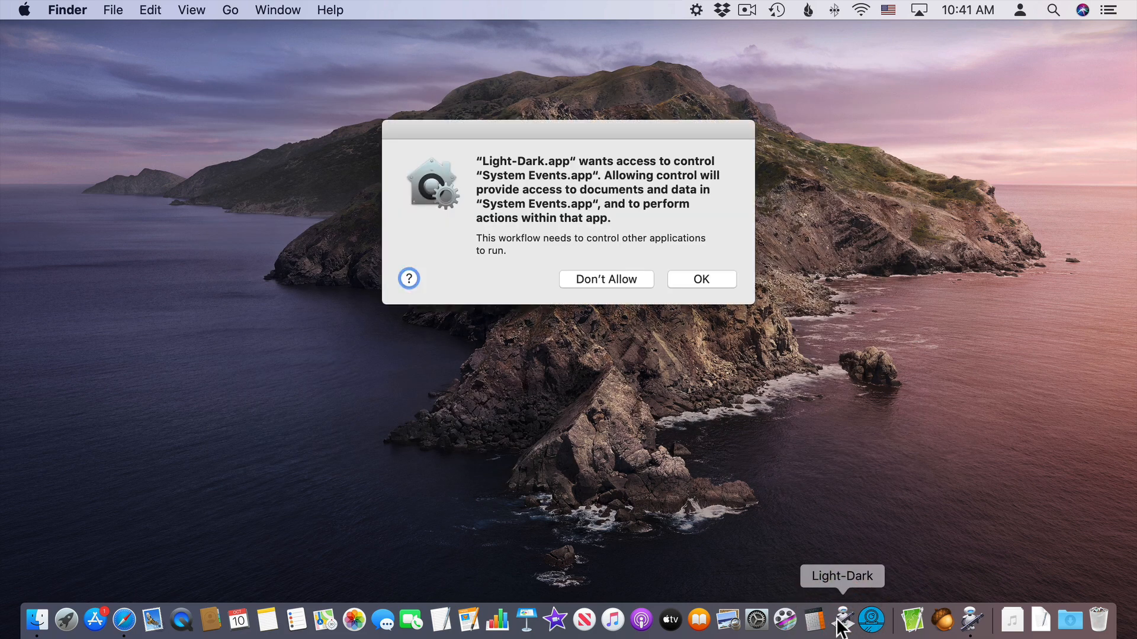
- Grant Light-Dark System Events access, then toggle dark mode on and back to light
left_click(700, 279)
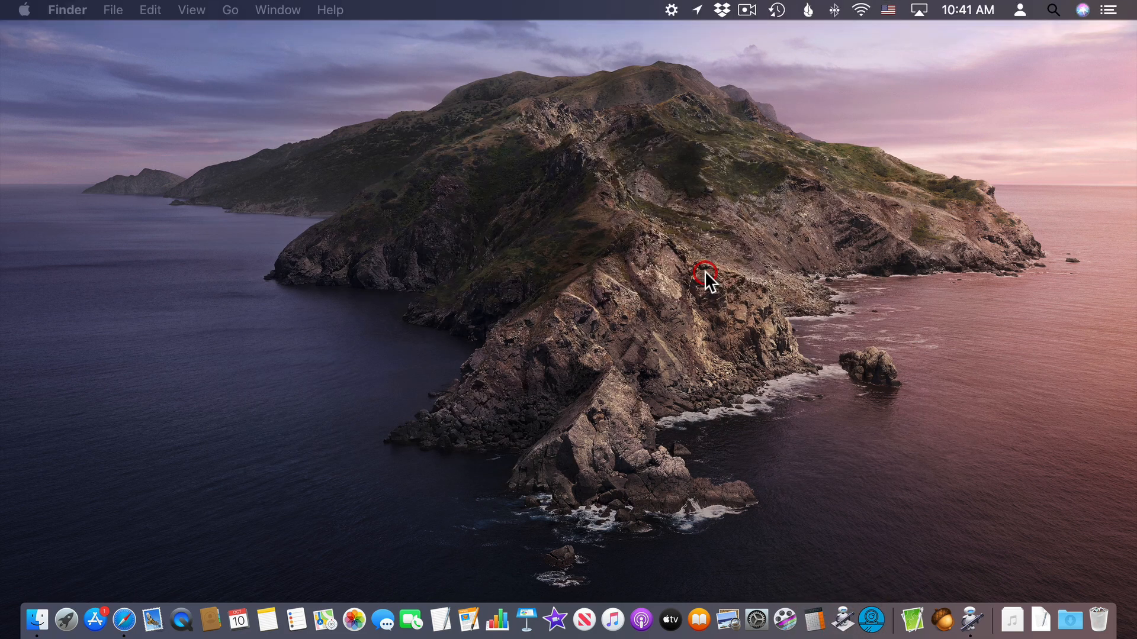
left_click(842, 620)
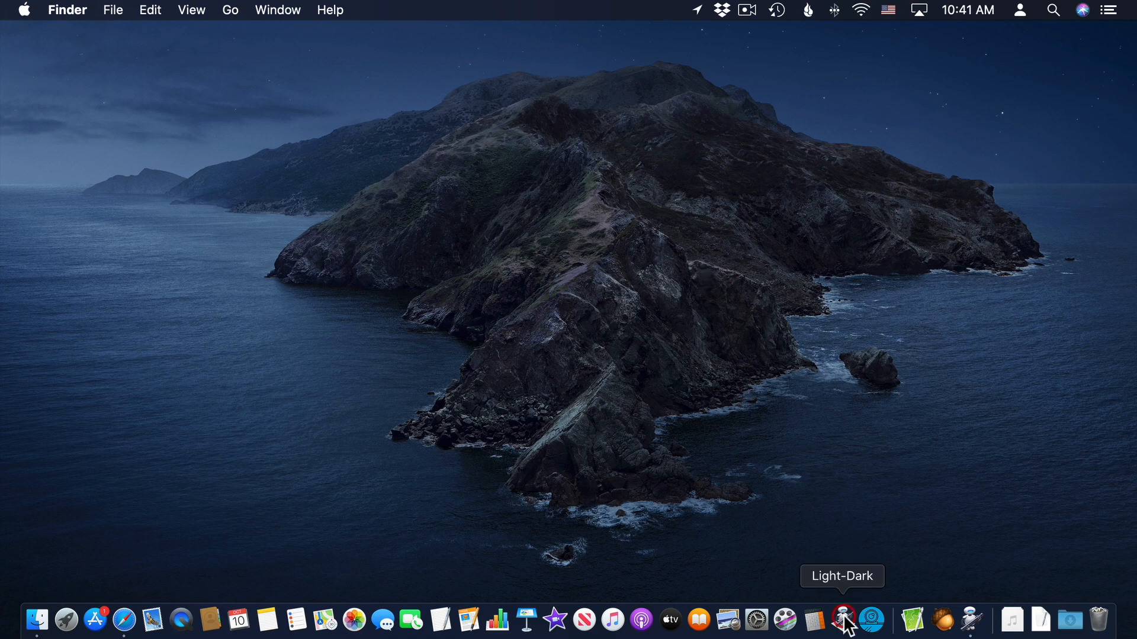
left_click(843, 620)
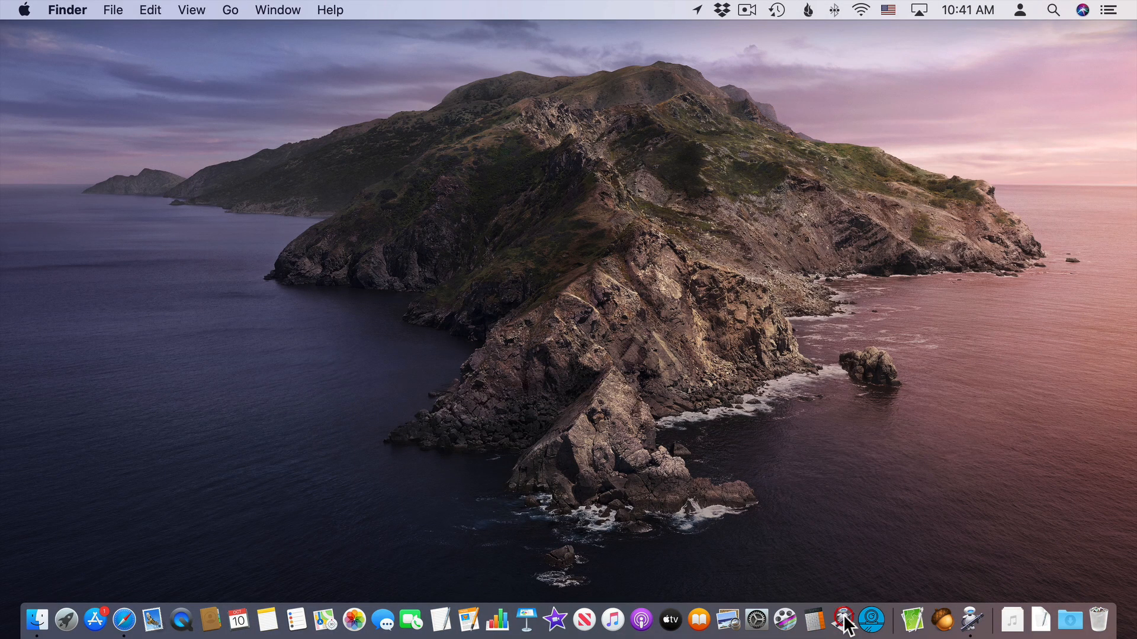